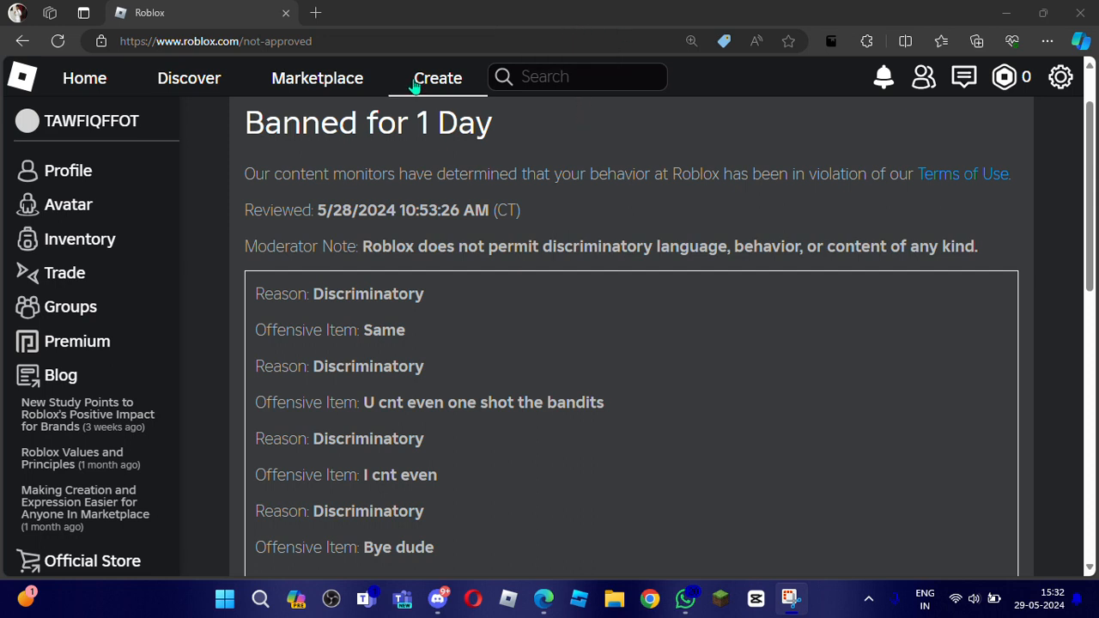
mouse_move(378, 129)
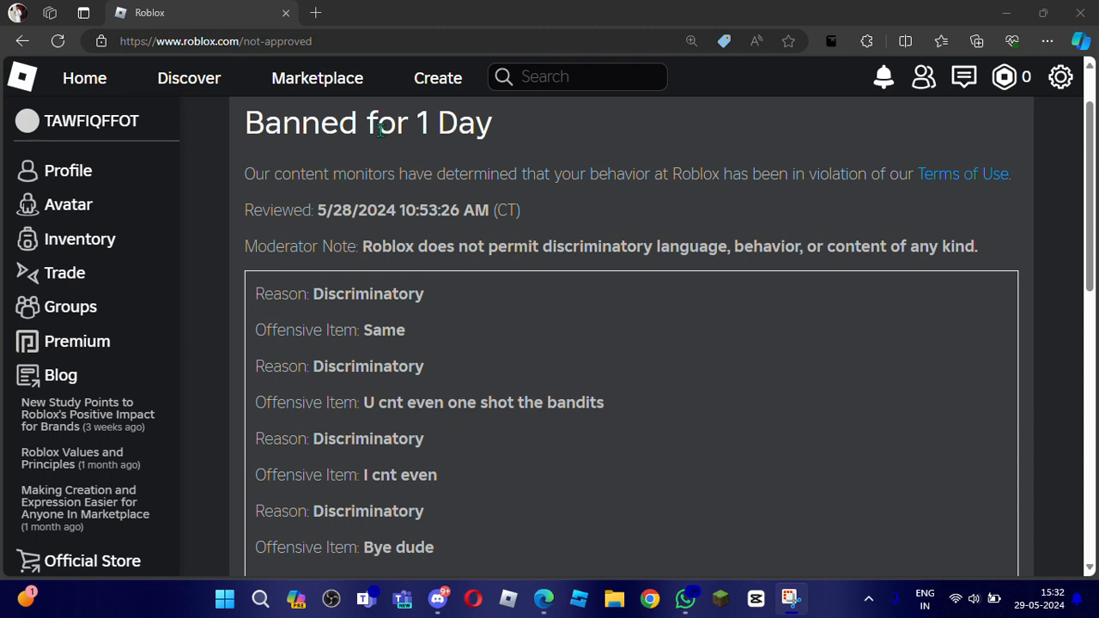
Highlight the ban duration, then open a new InPrivate Edge window on roblox.com.
double_click(422, 122)
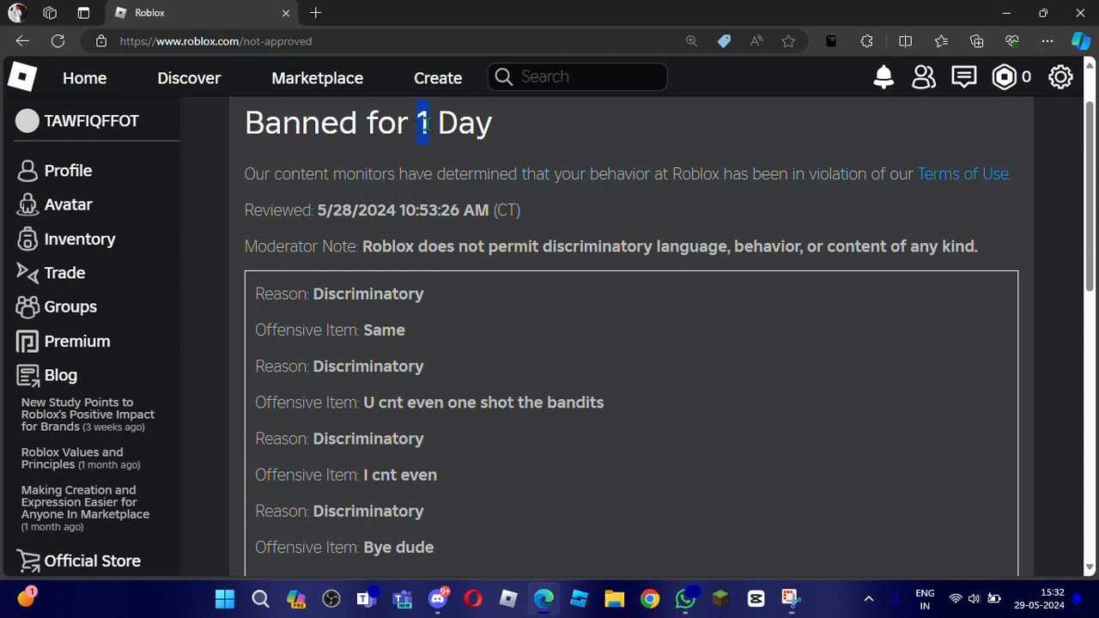
drag(421, 123, 493, 122)
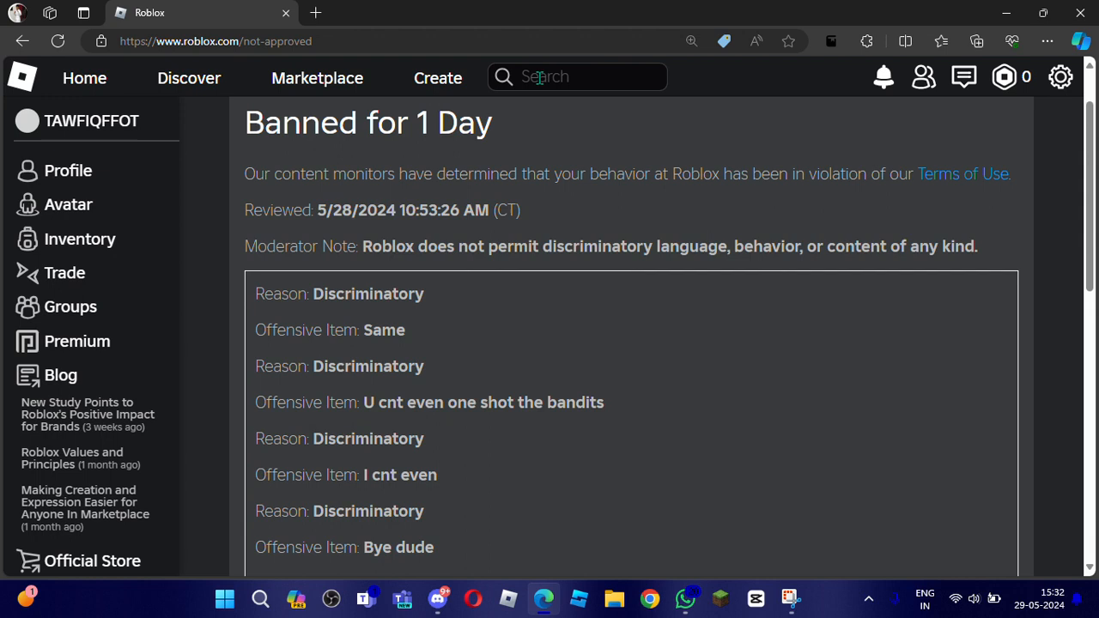
mouse_move(289, 299)
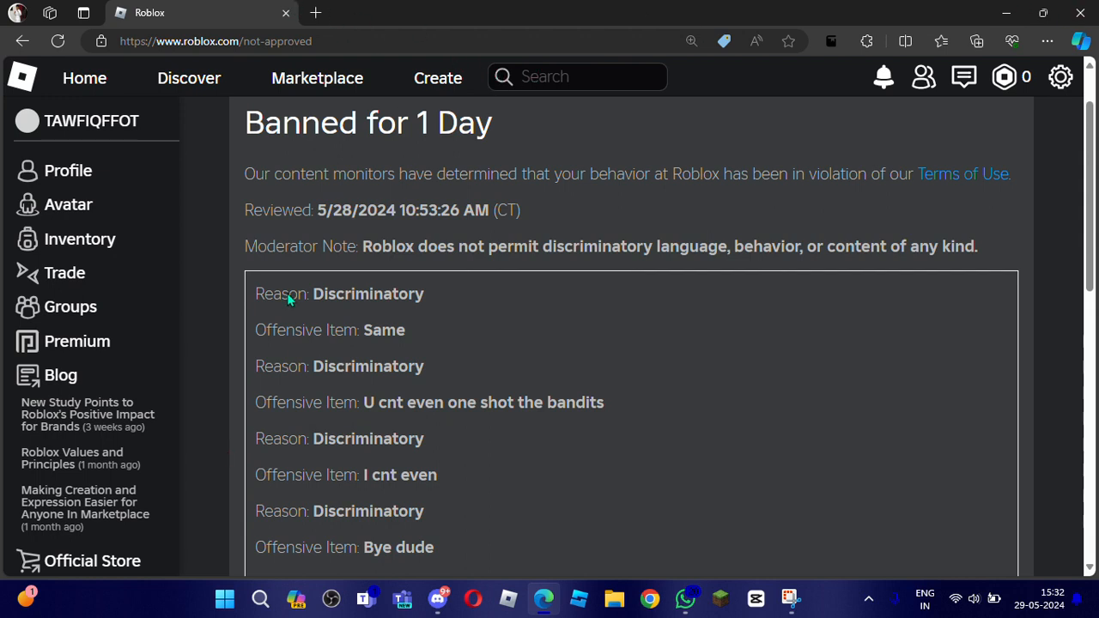
mouse_move(936, 118)
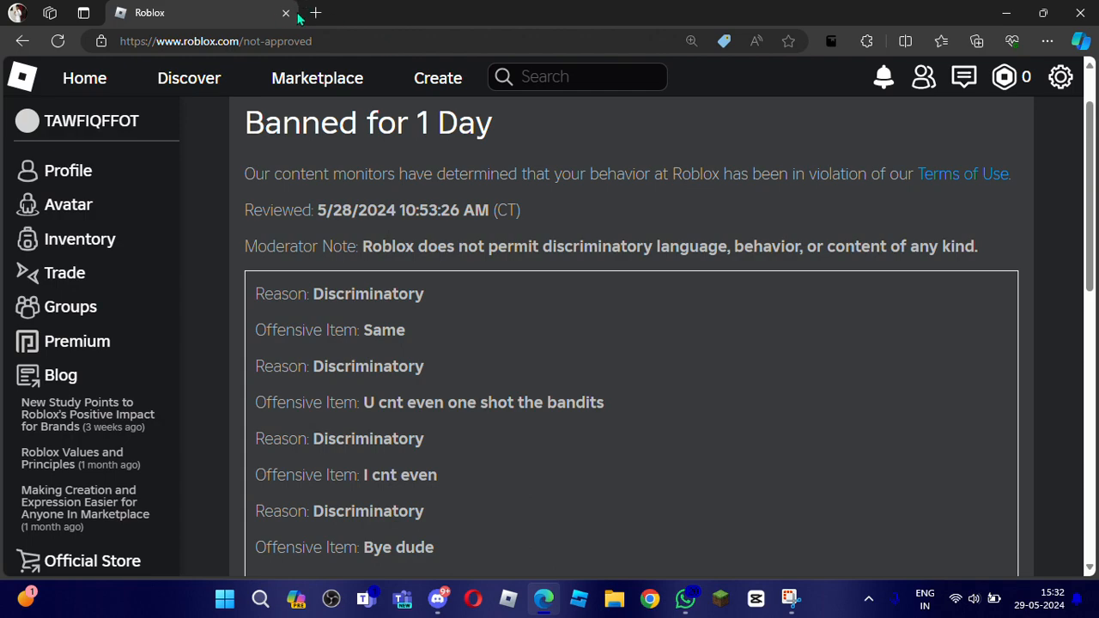
click(315, 12)
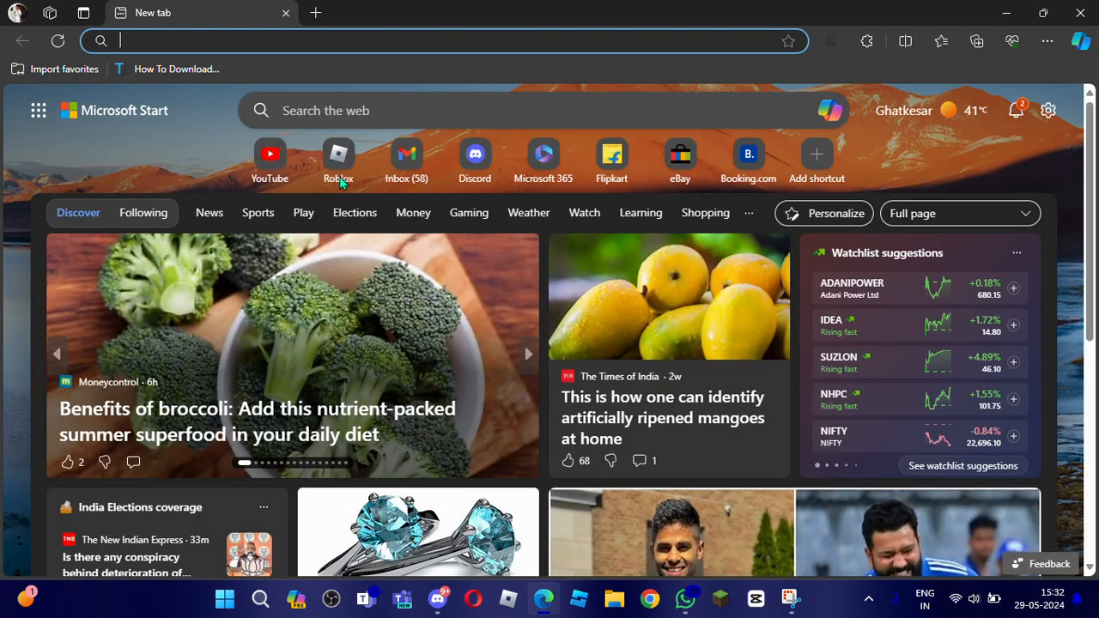
click(789, 599)
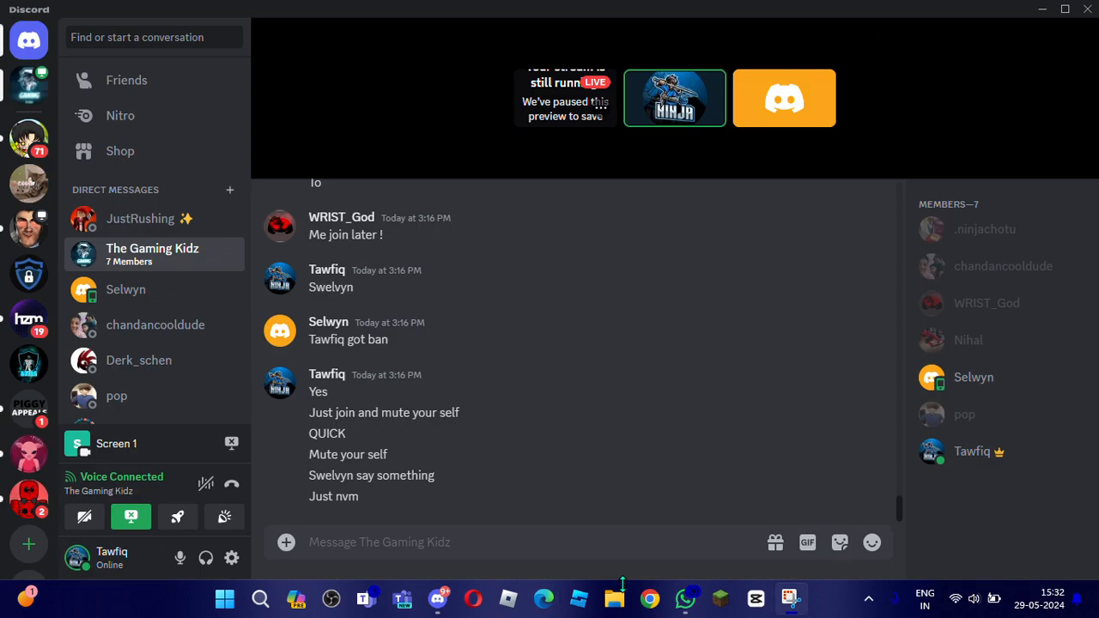
click(543, 598)
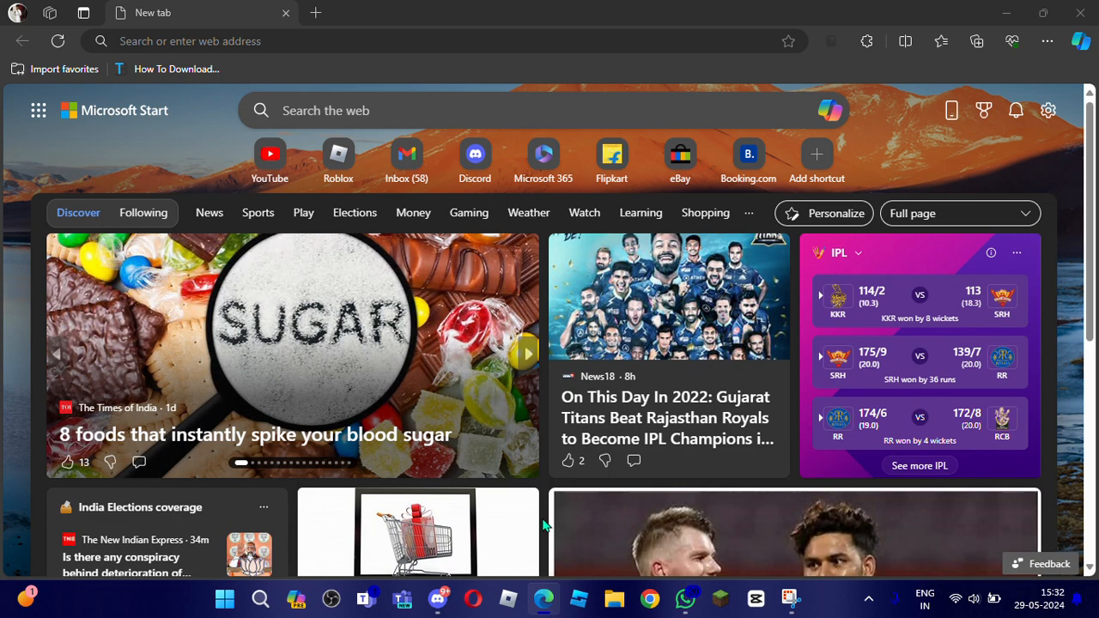
right_click(543, 600)
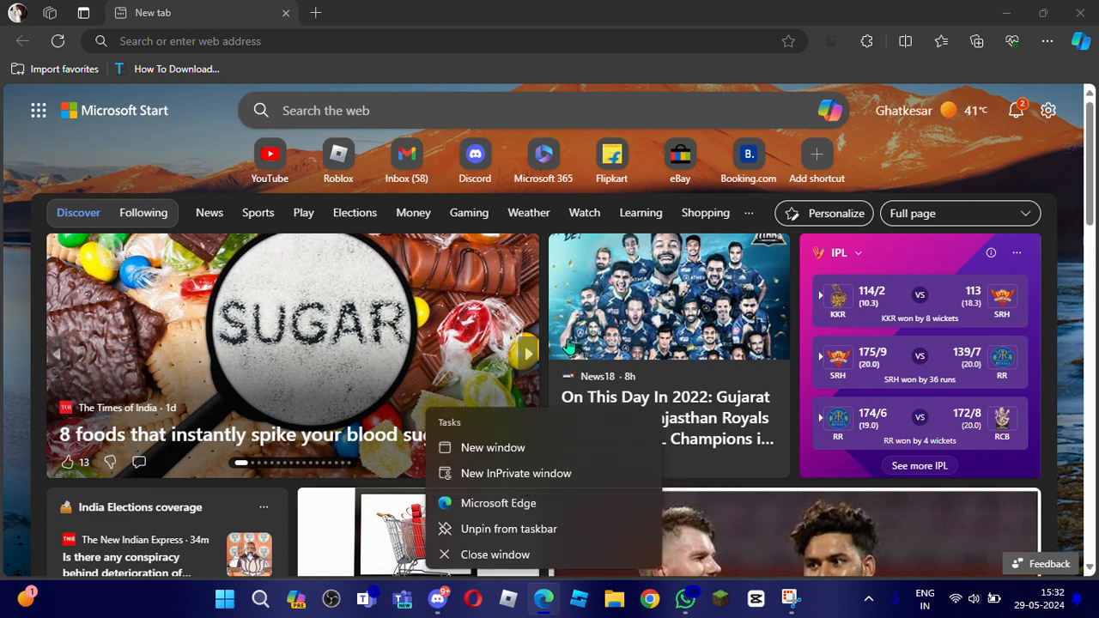
click(515, 473)
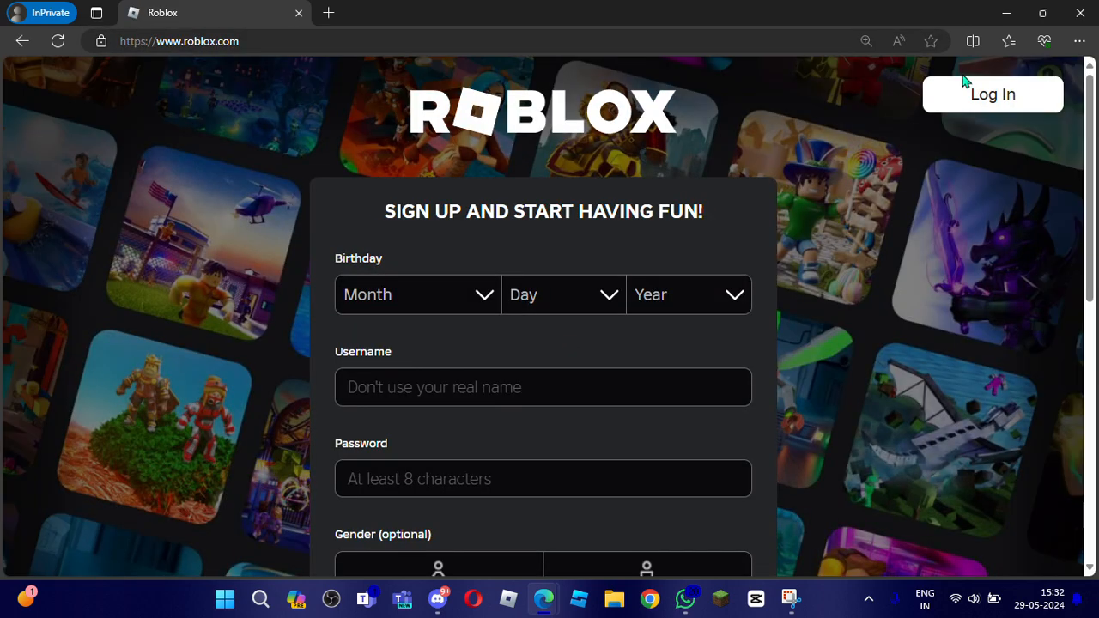
click(992, 94)
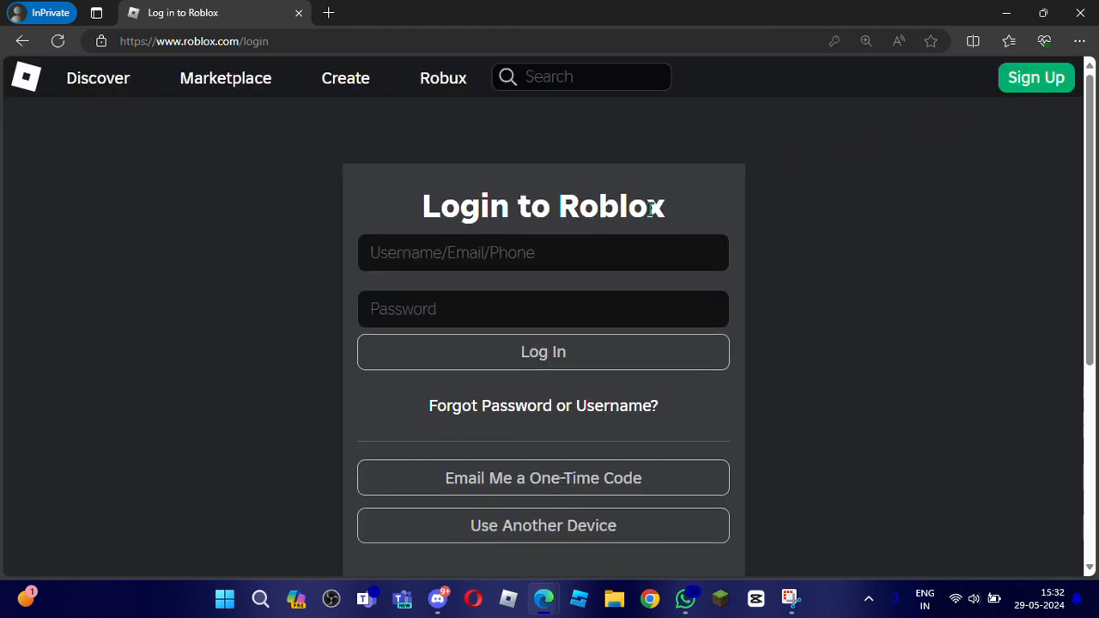
click(543, 252)
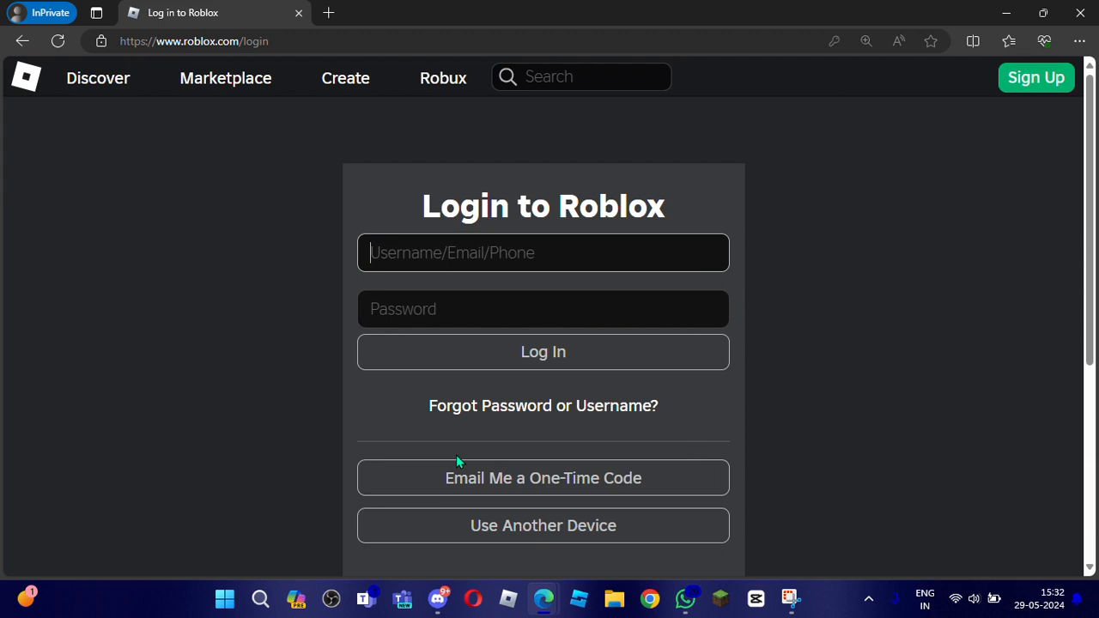
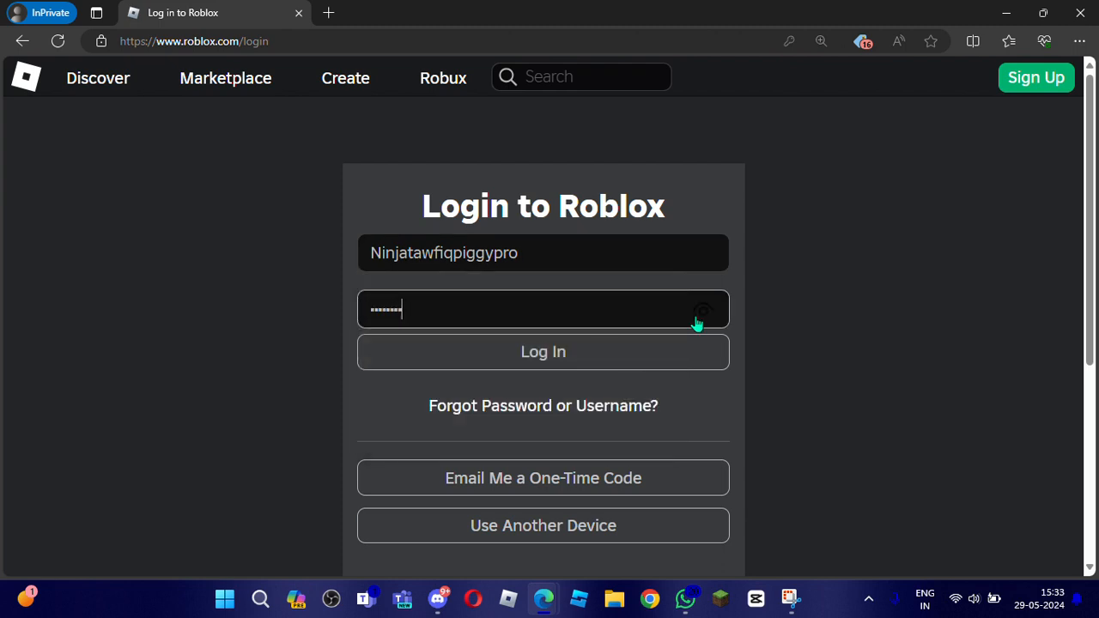
click(543, 309)
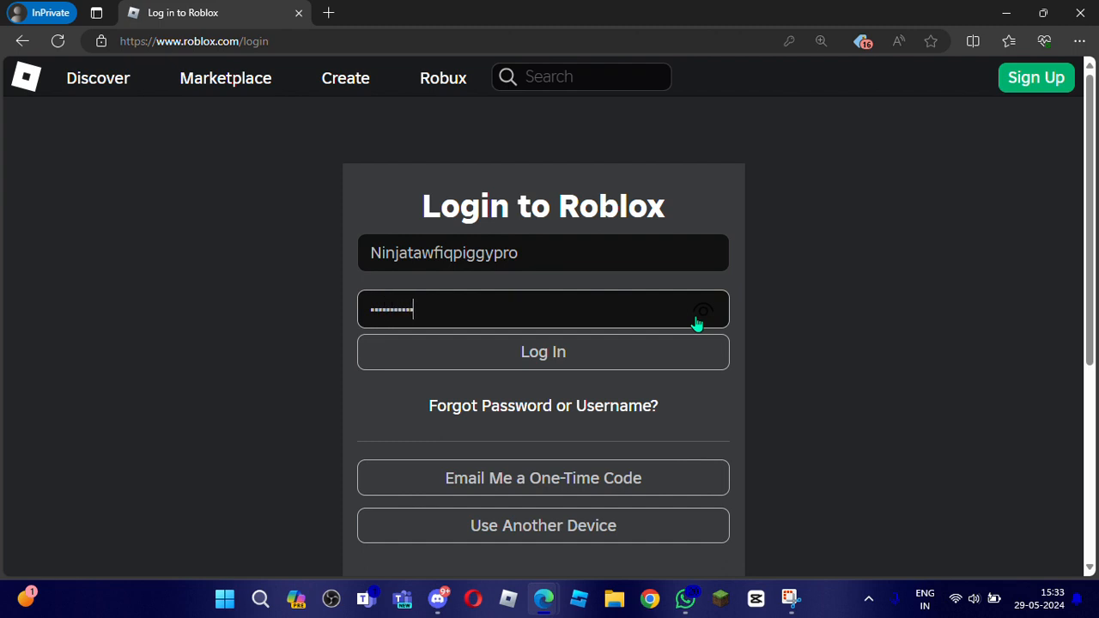
click(543, 351)
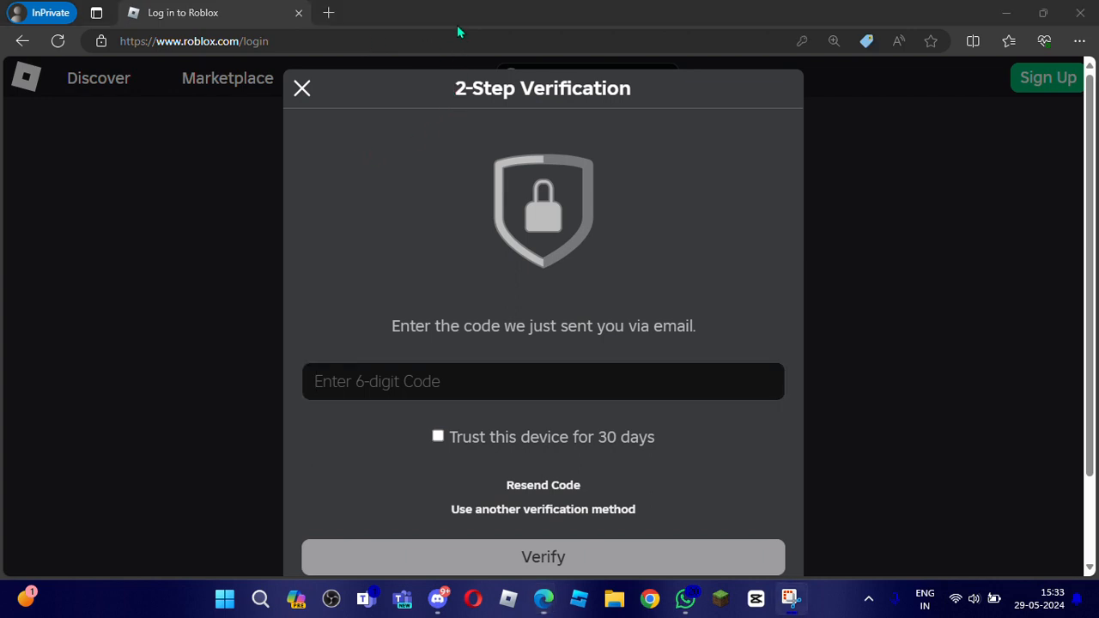
click(543, 382)
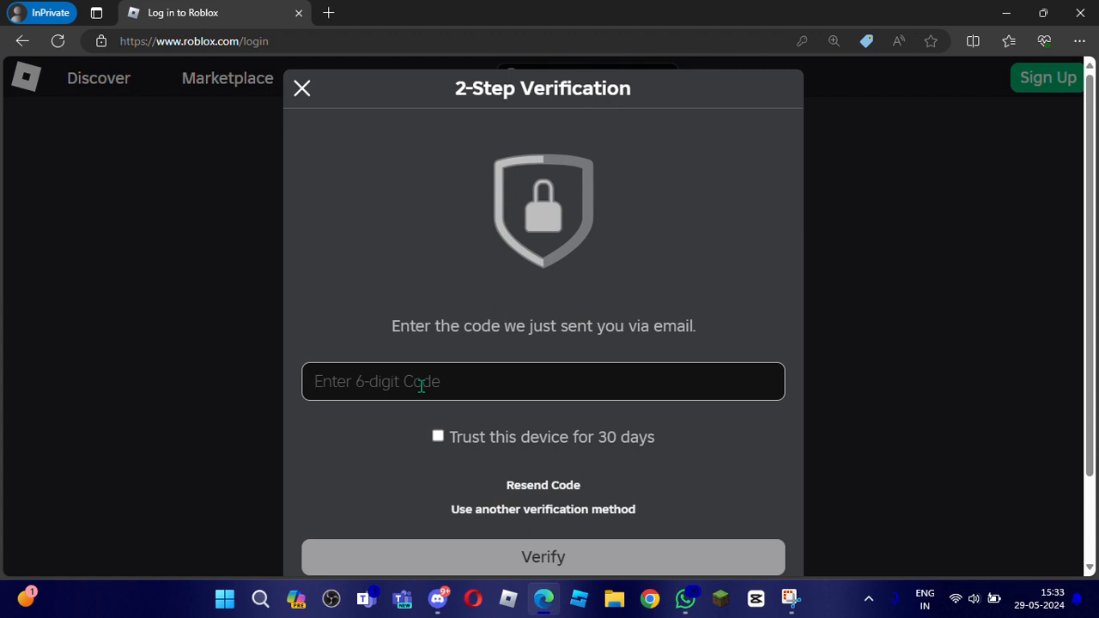
mouse_move(583, 47)
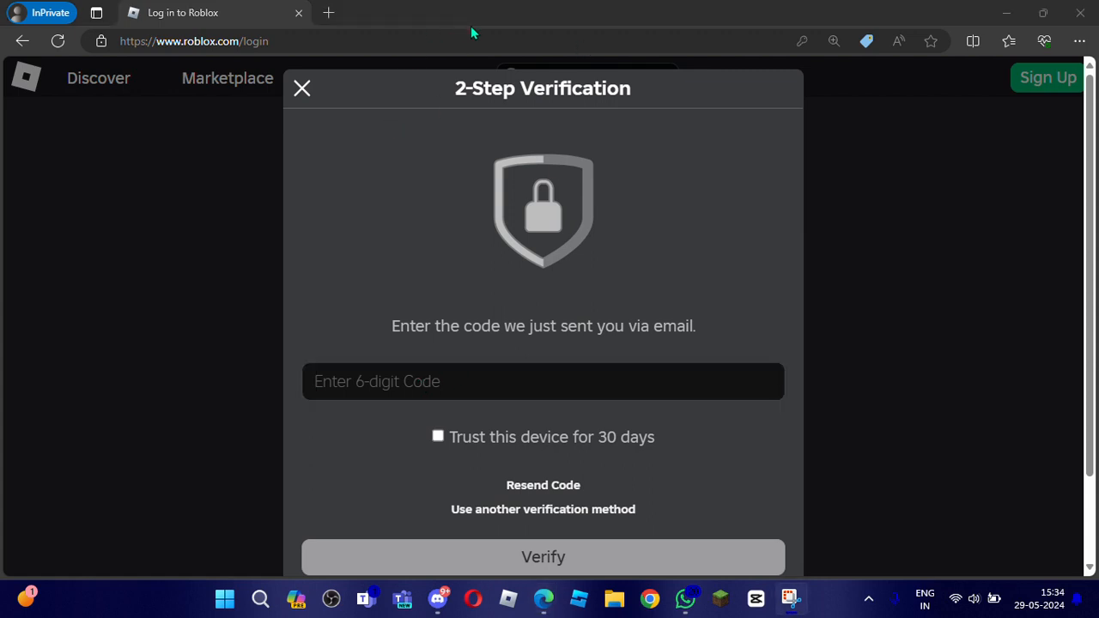
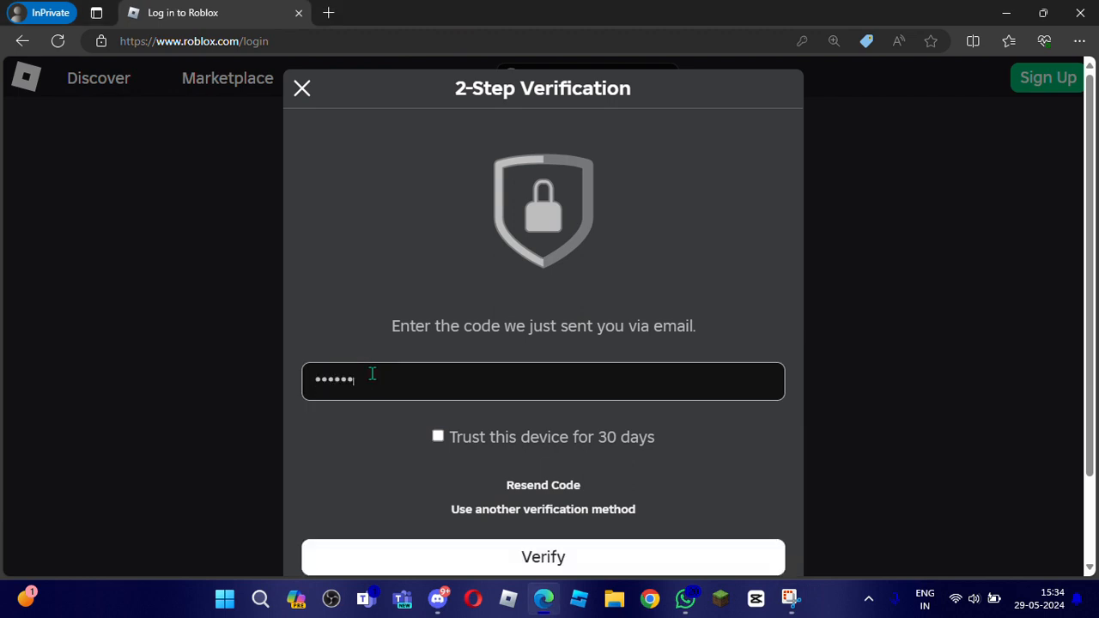
click(543, 556)
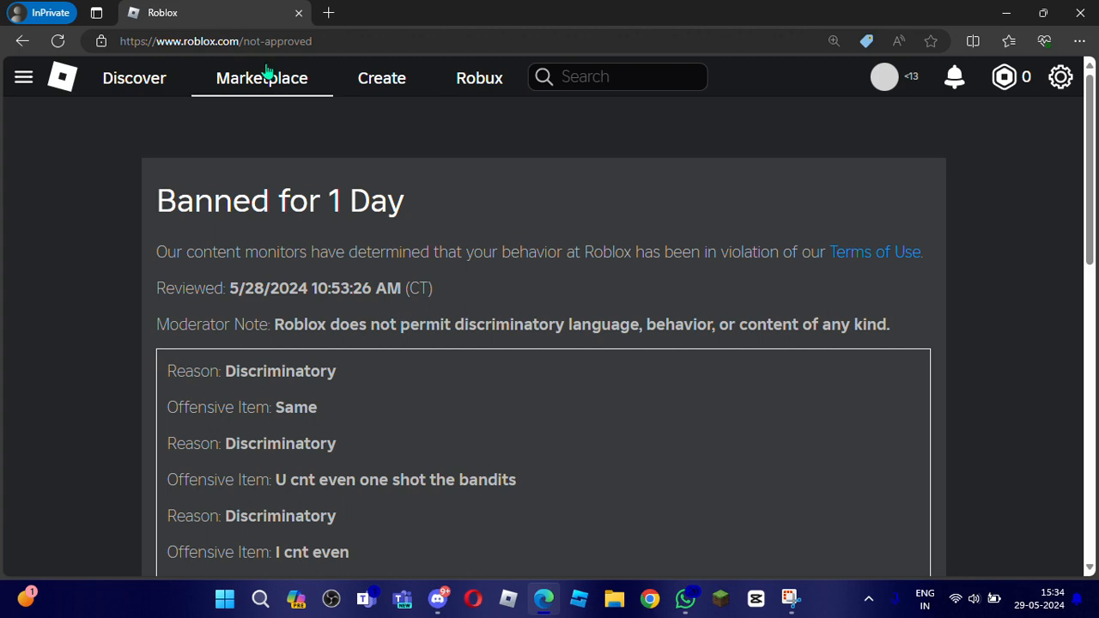
mouse_move(695, 77)
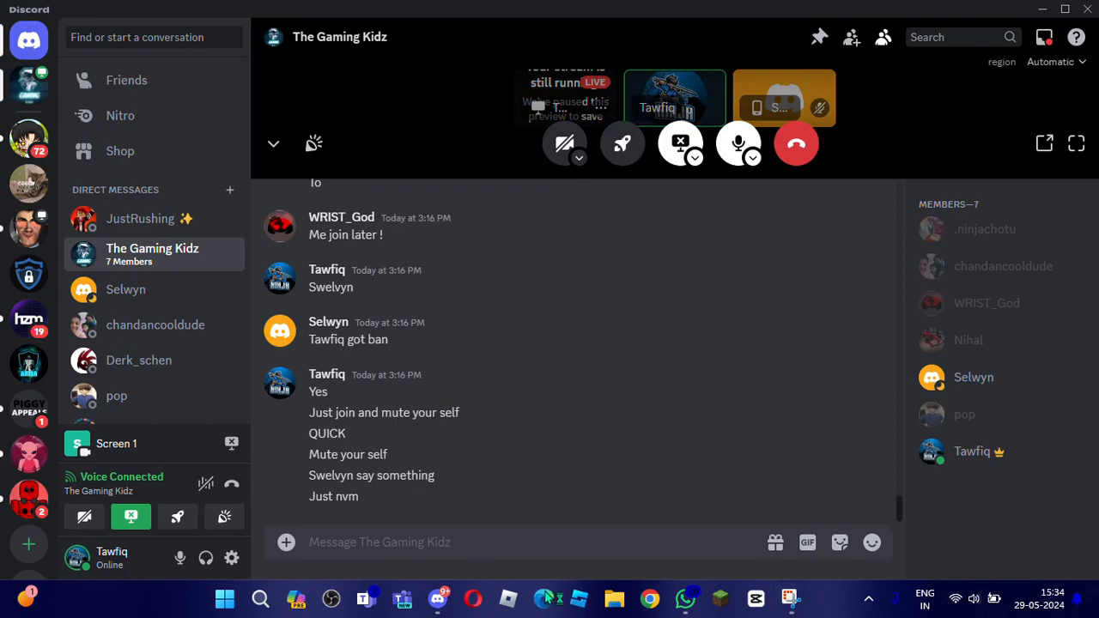
Return to the original Edge window and switch it to full screen.
click(543, 599)
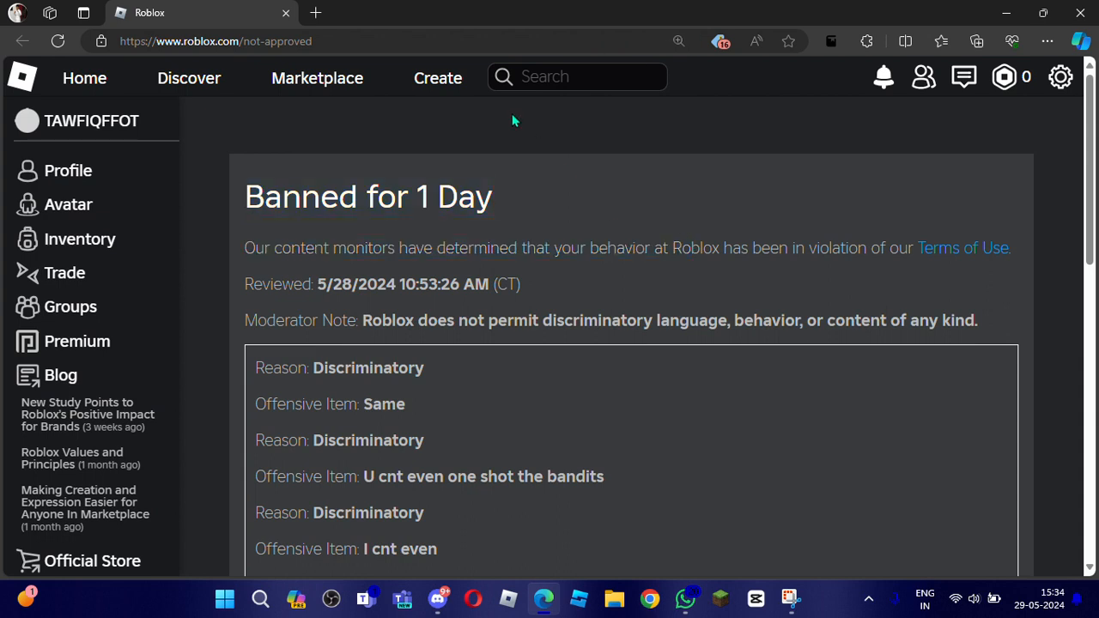
click(1047, 41)
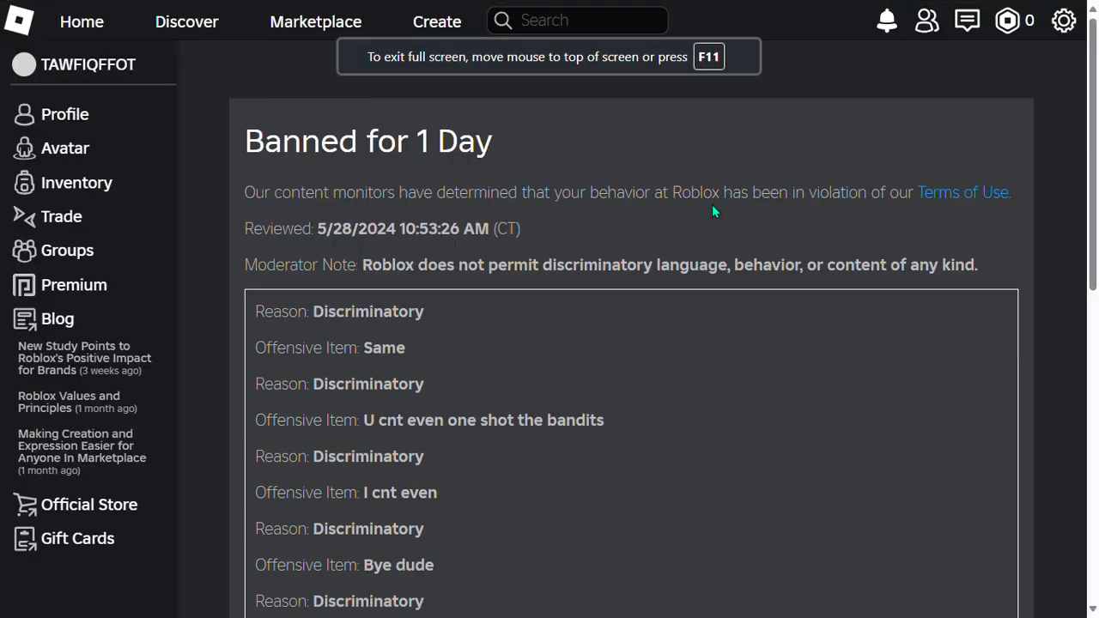
scroll(down, 3)
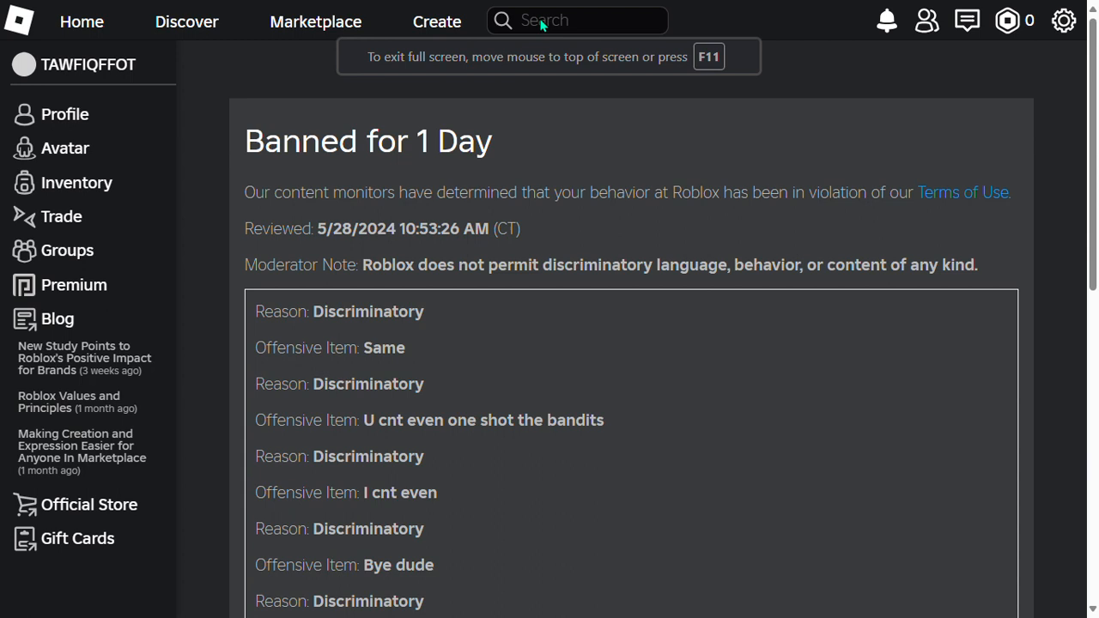
mouse_move(646, 56)
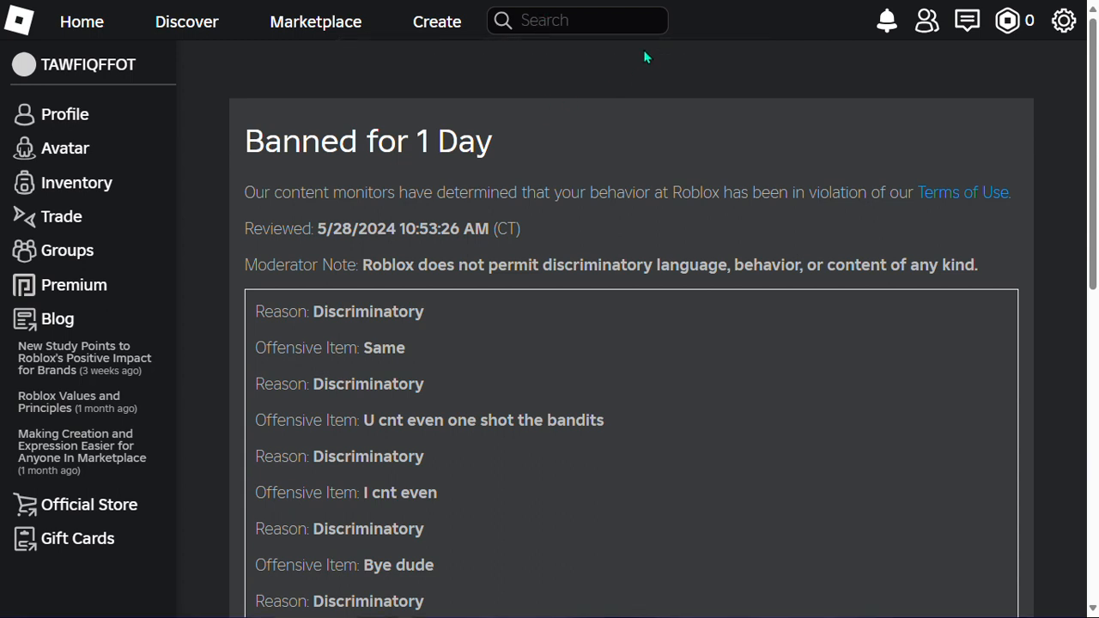
mouse_move(475, 41)
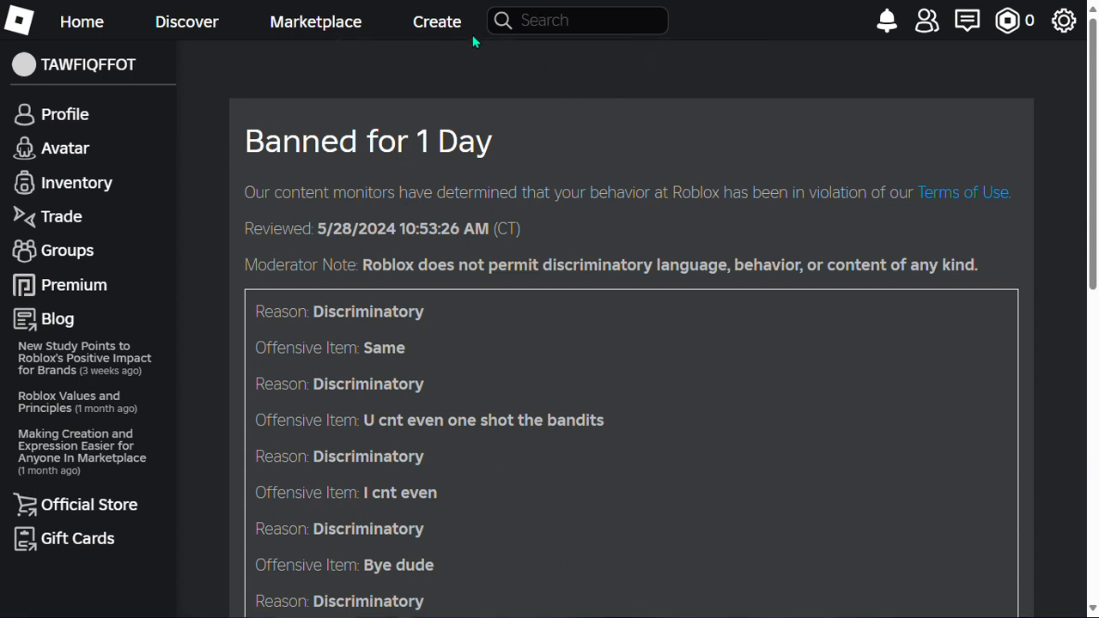
mouse_move(634, 438)
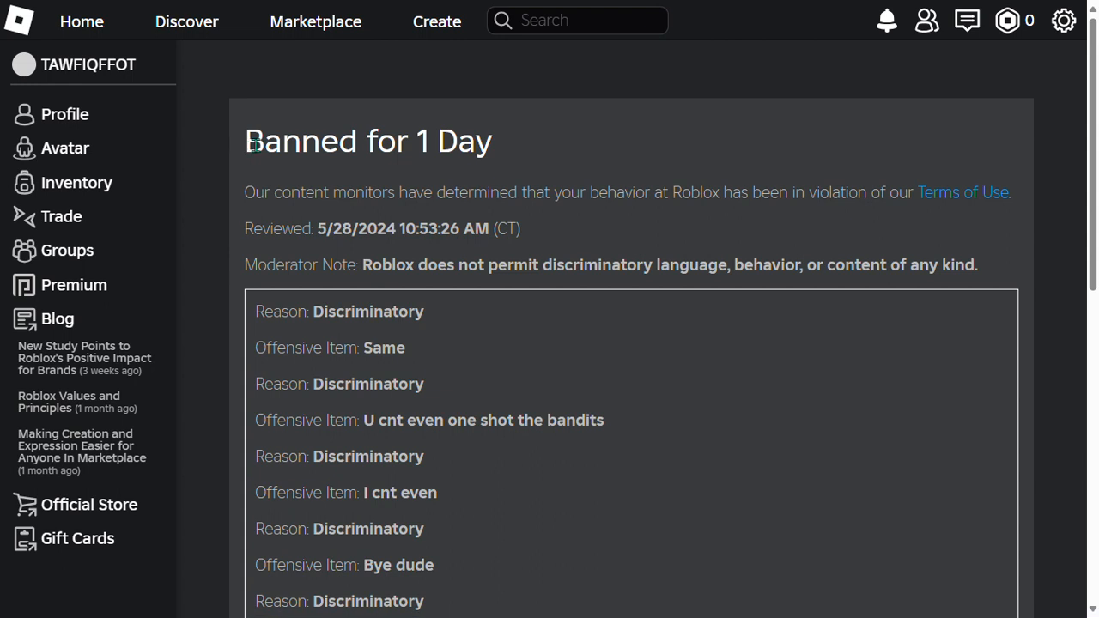
mouse_move(311, 188)
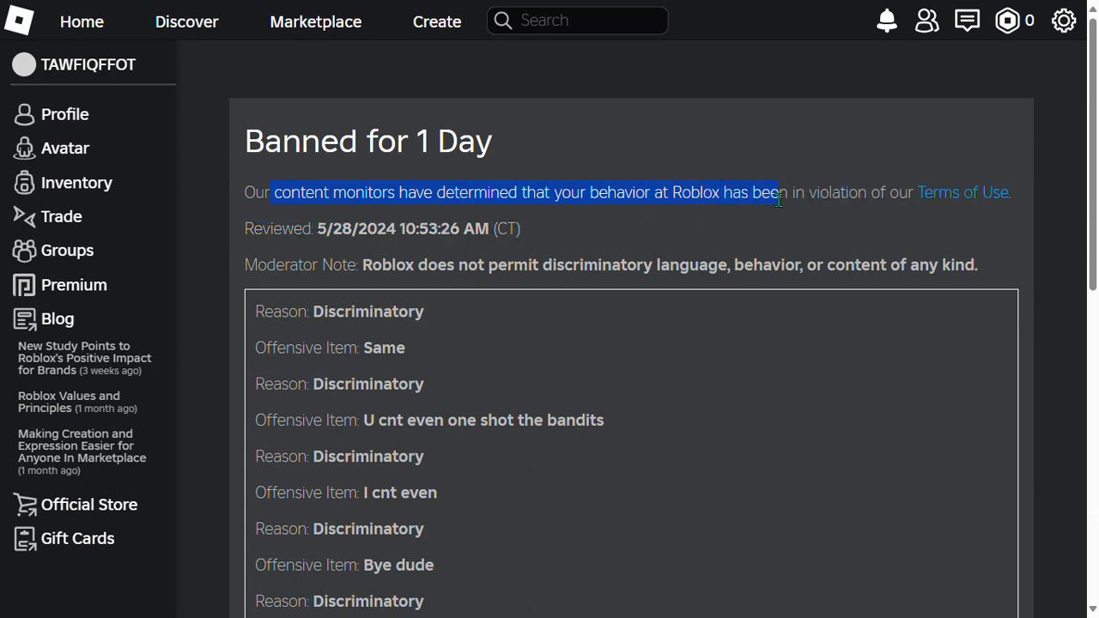
drag(777, 192, 884, 264)
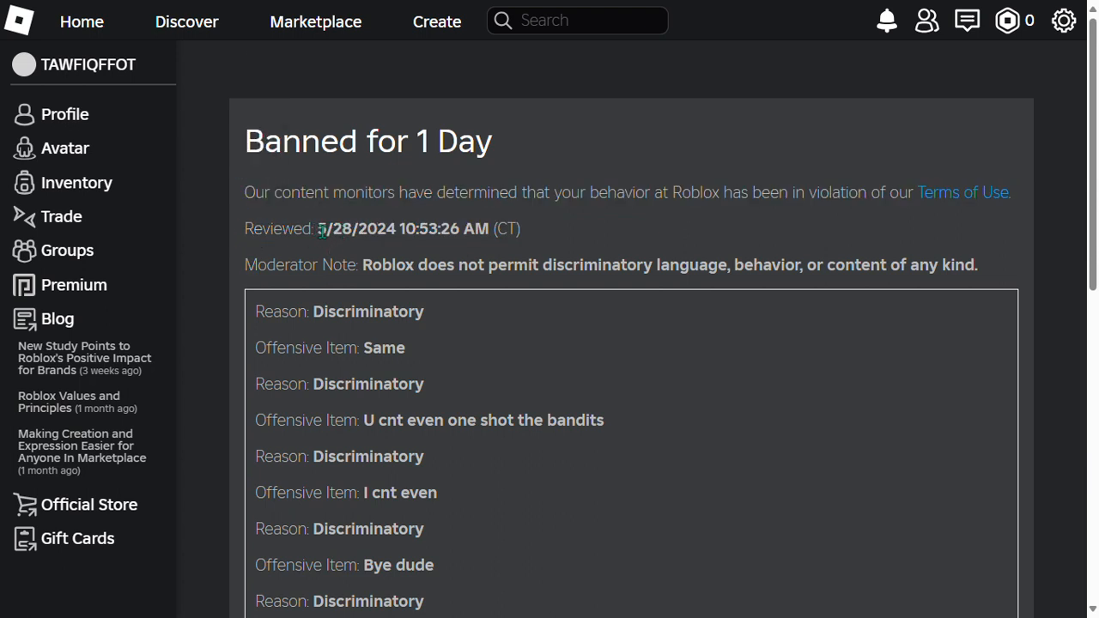
drag(319, 229, 382, 229)
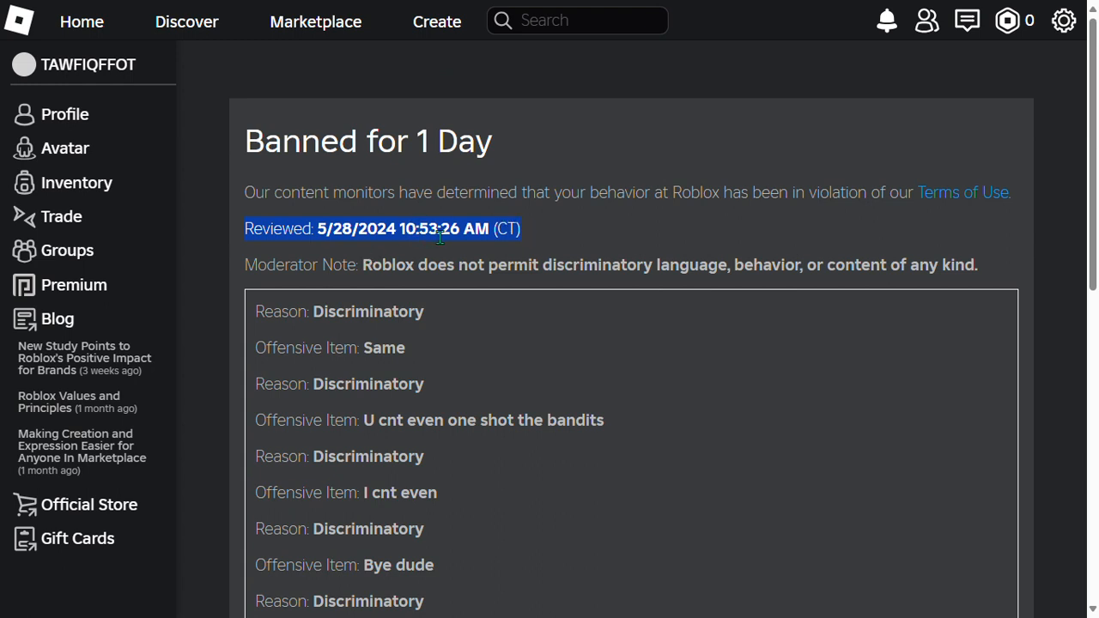
mouse_move(442, 238)
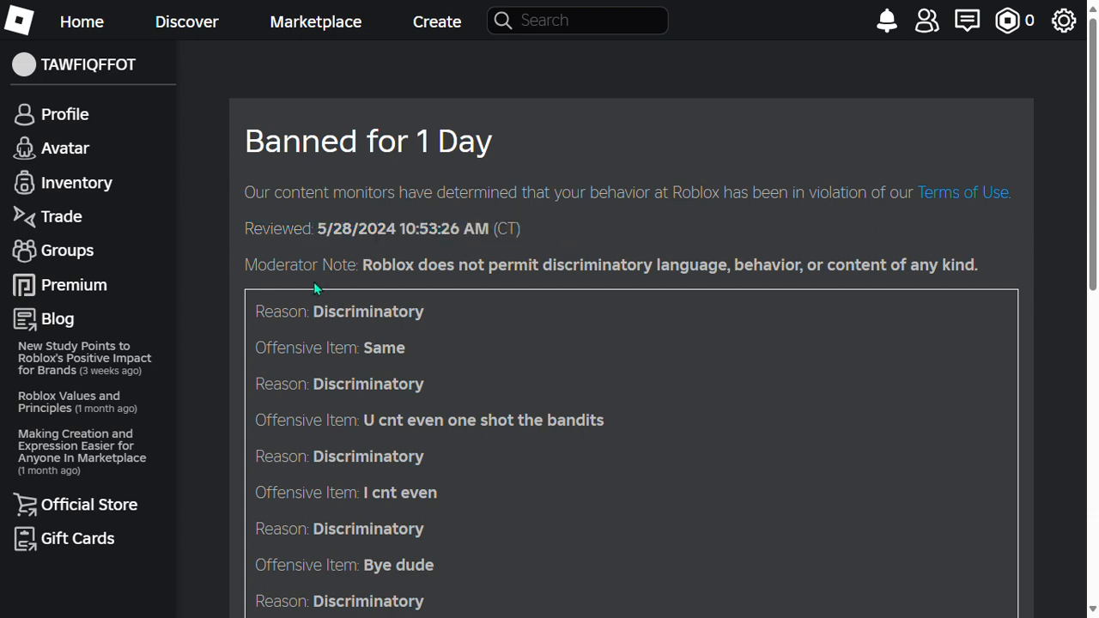
mouse_move(418, 257)
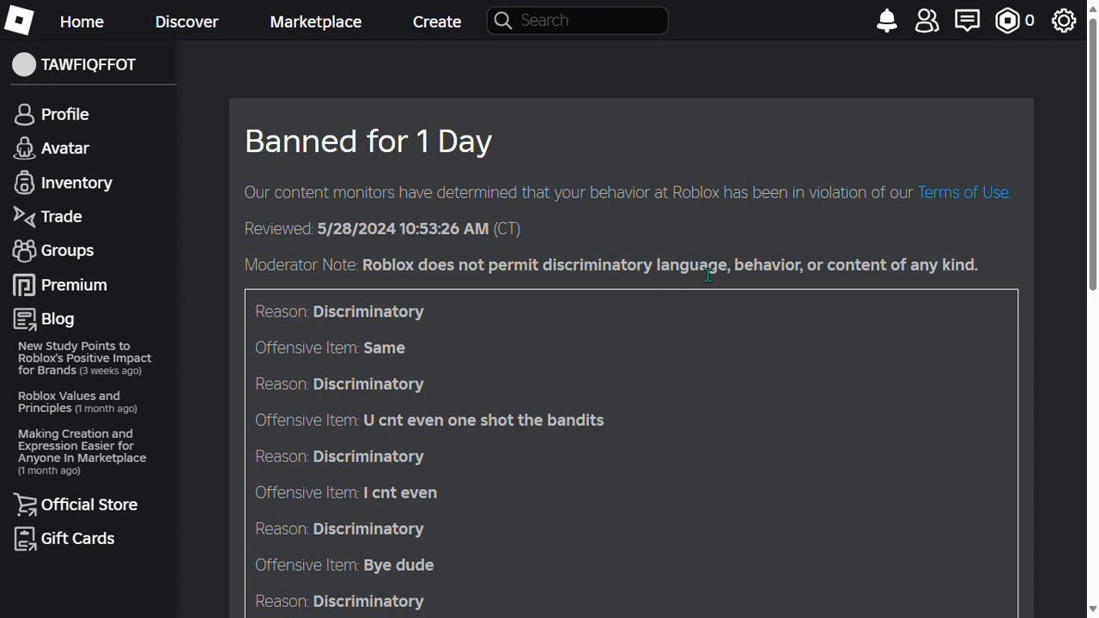
Scroll down the notice and right-click the 'I cnt even' item to inspect its markup.
scroll(down, 3)
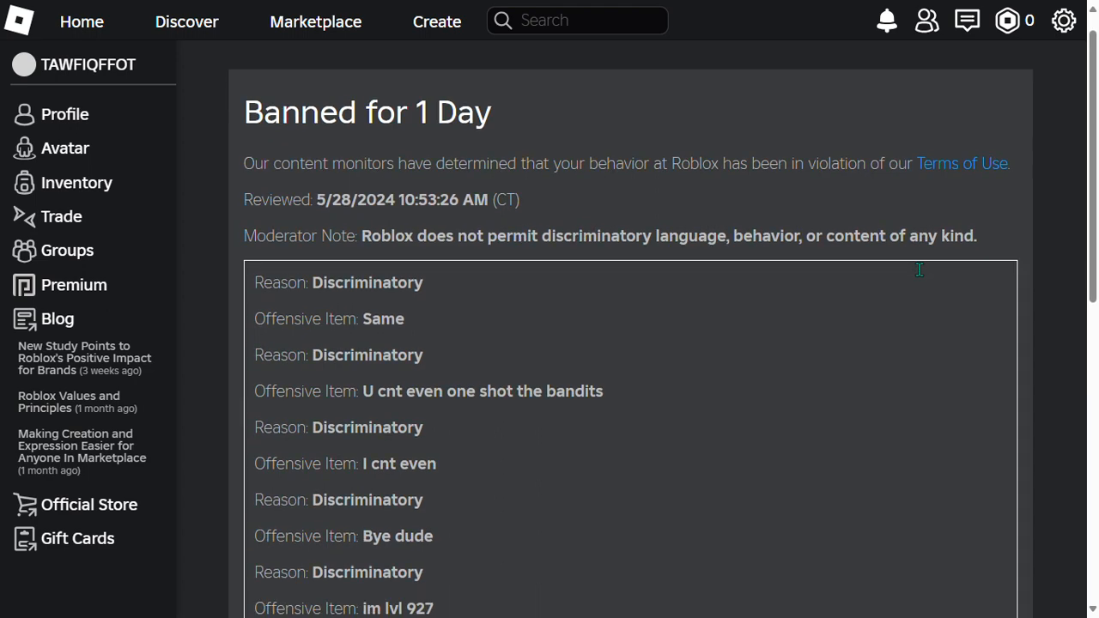
scroll(down, 3)
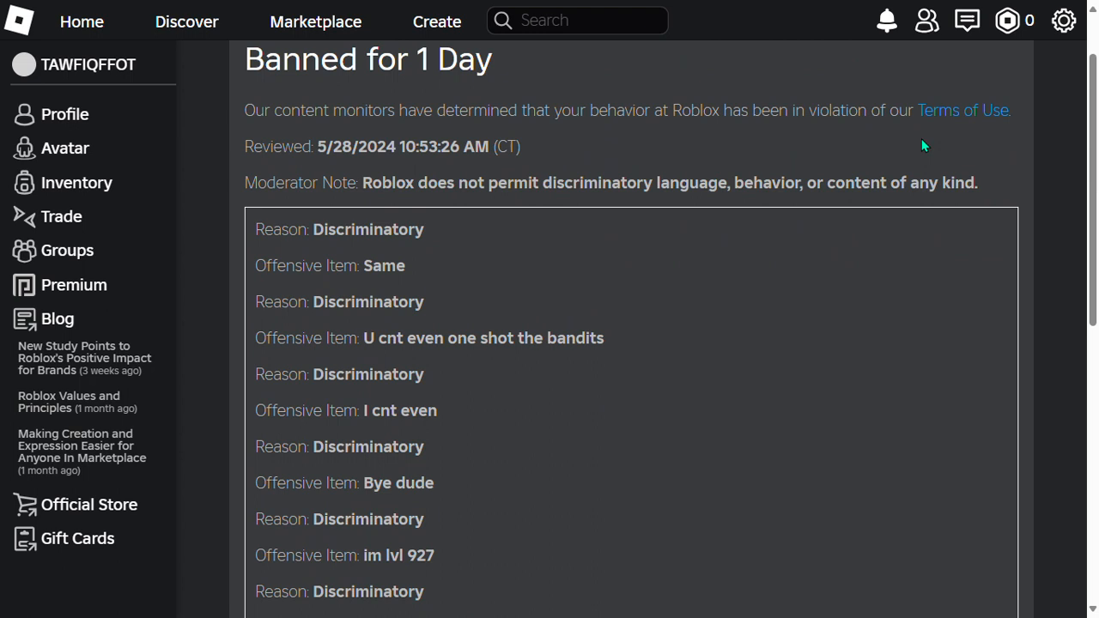
mouse_move(333, 236)
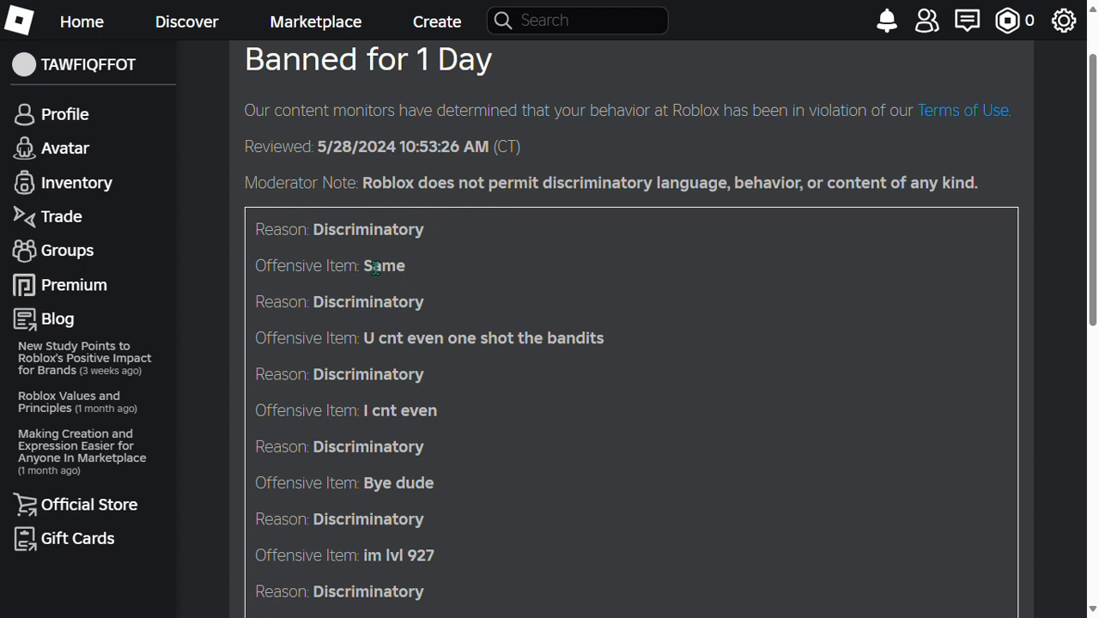
mouse_move(396, 285)
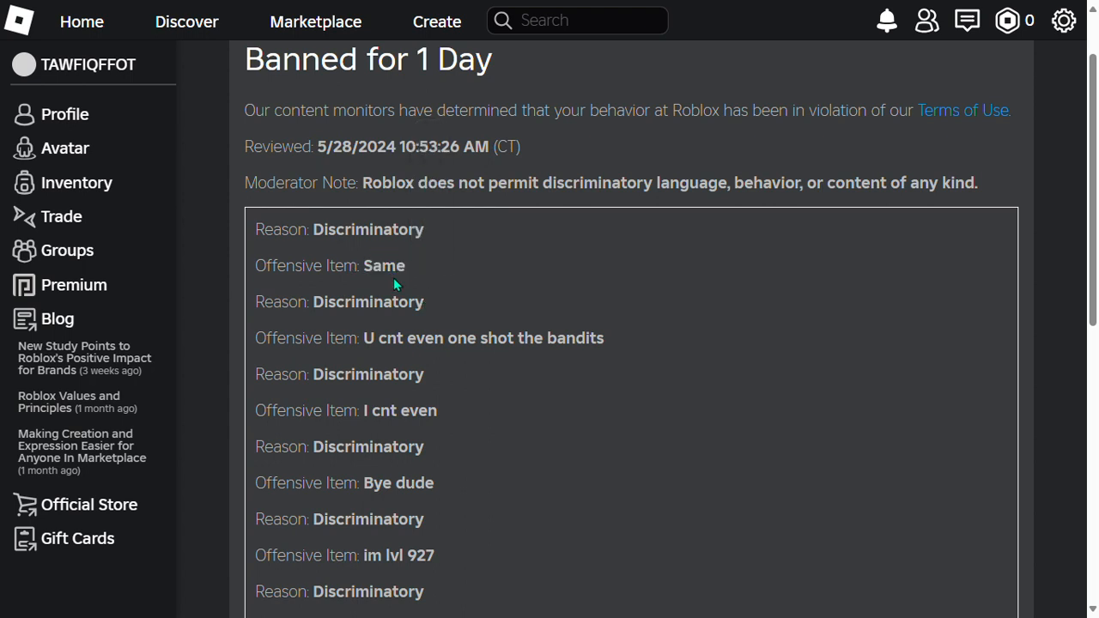
right_click(395, 283)
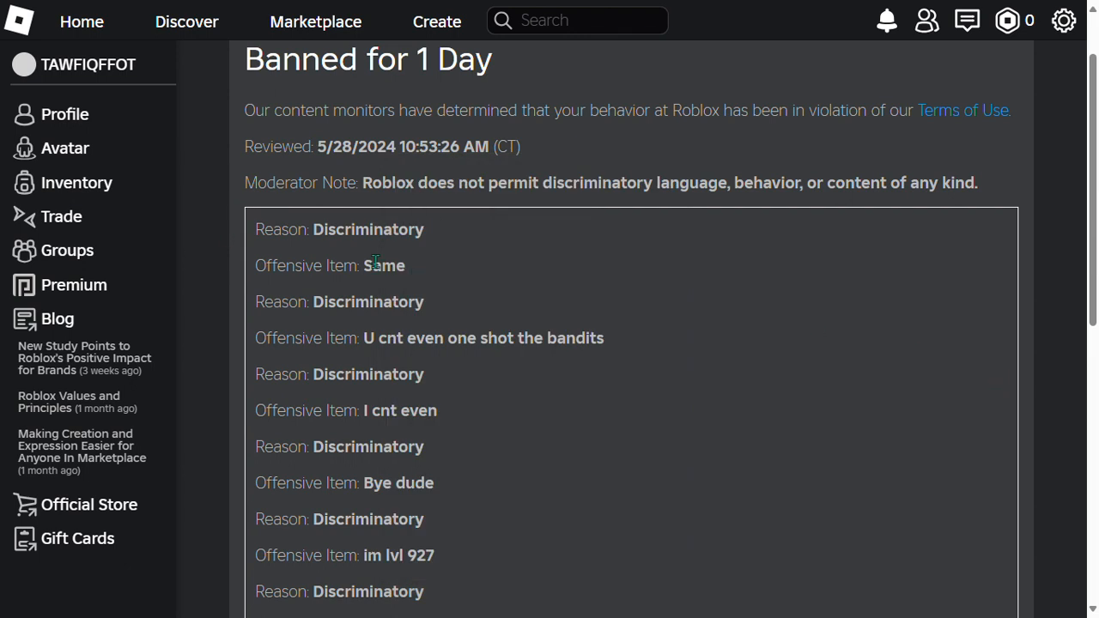
mouse_move(455, 267)
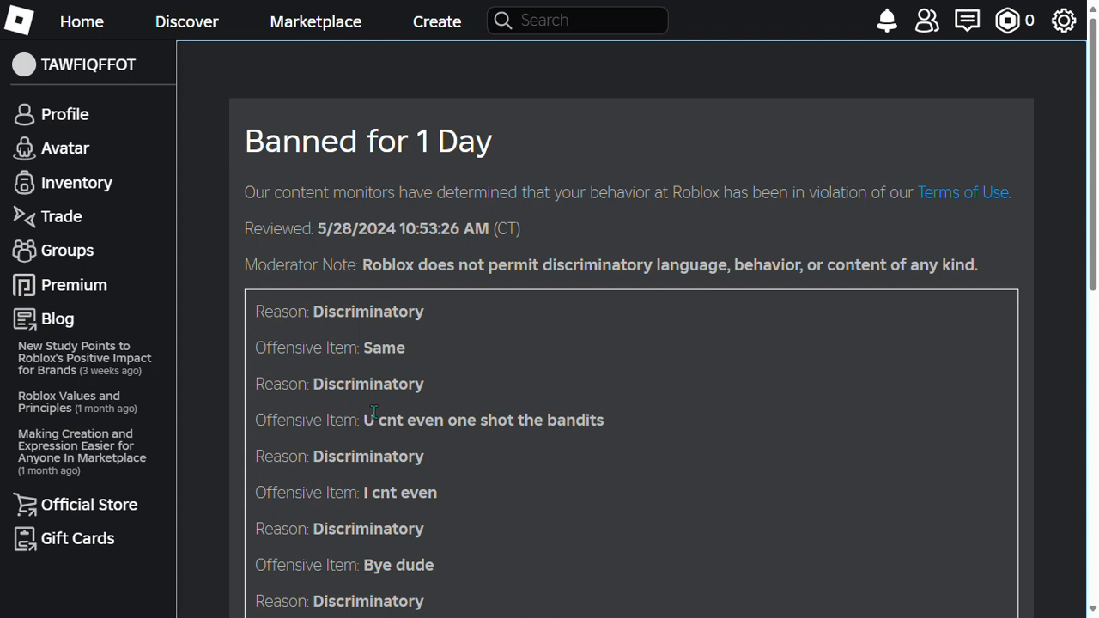
mouse_move(602, 486)
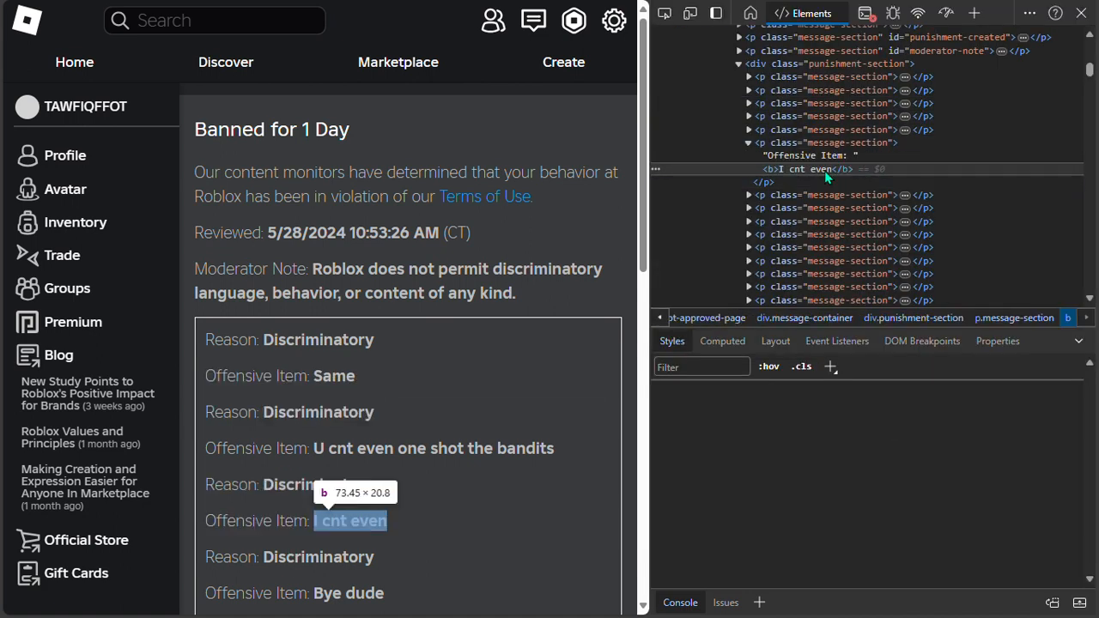
right_click(795, 169)
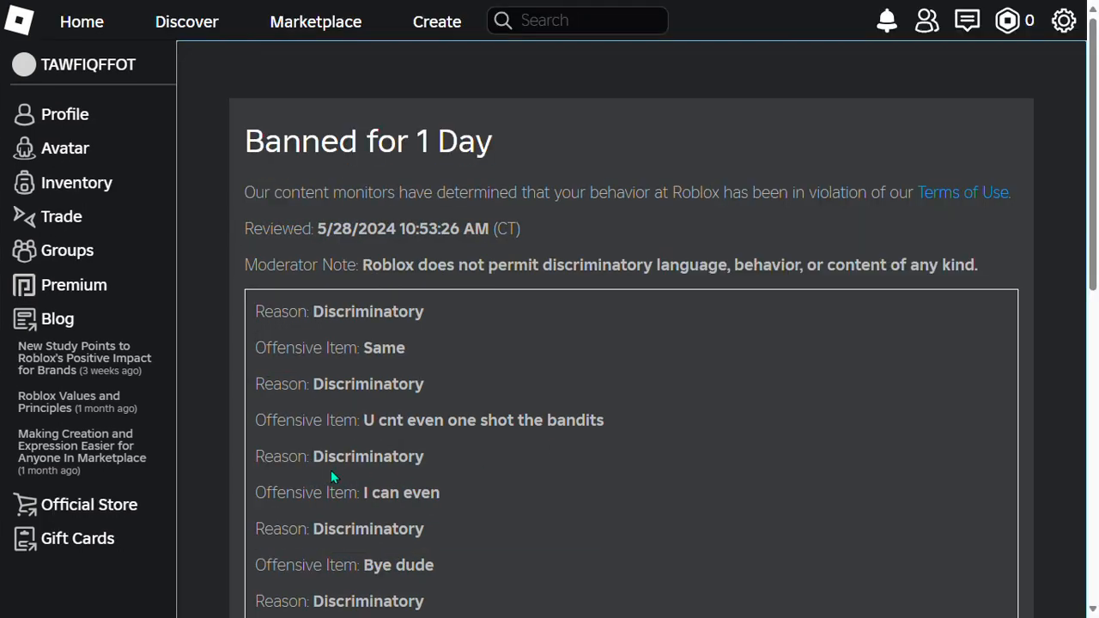
mouse_move(367, 477)
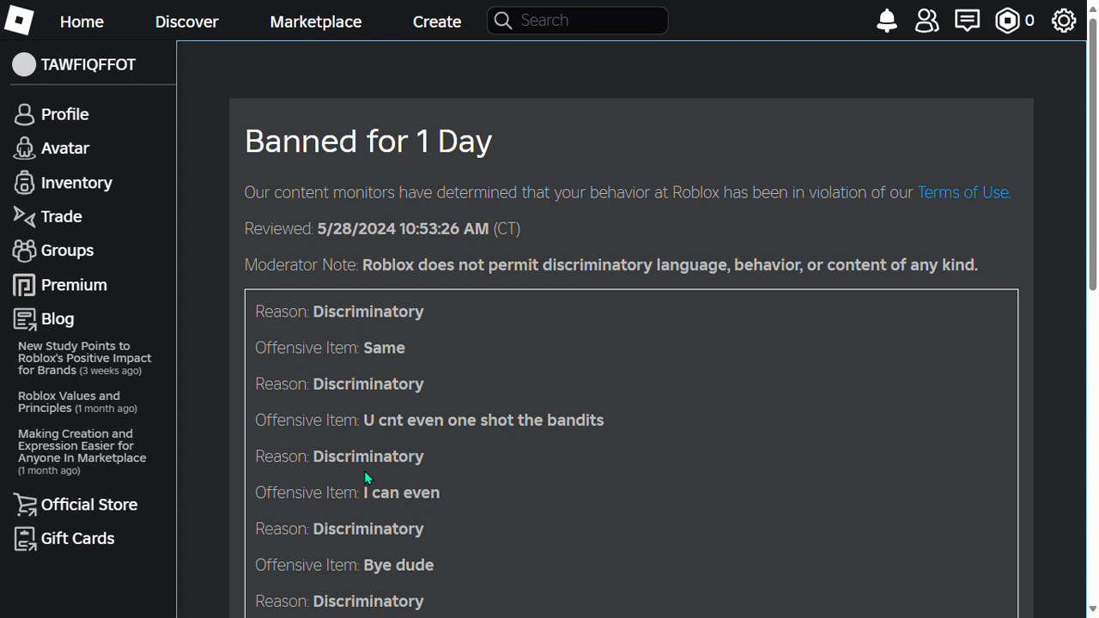
mouse_move(417, 479)
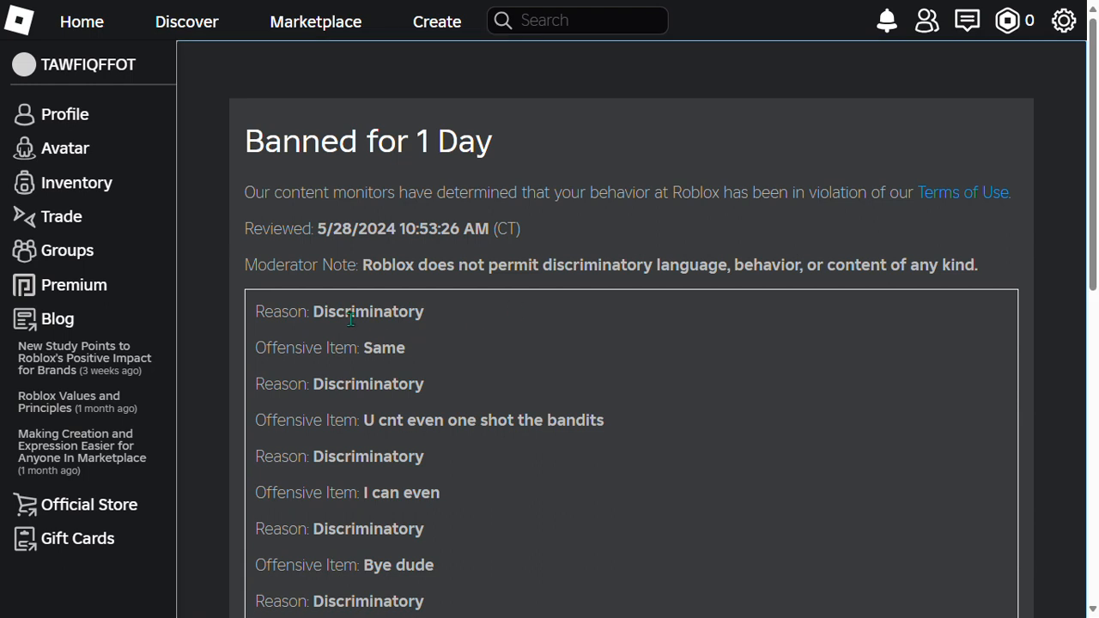
mouse_move(383, 352)
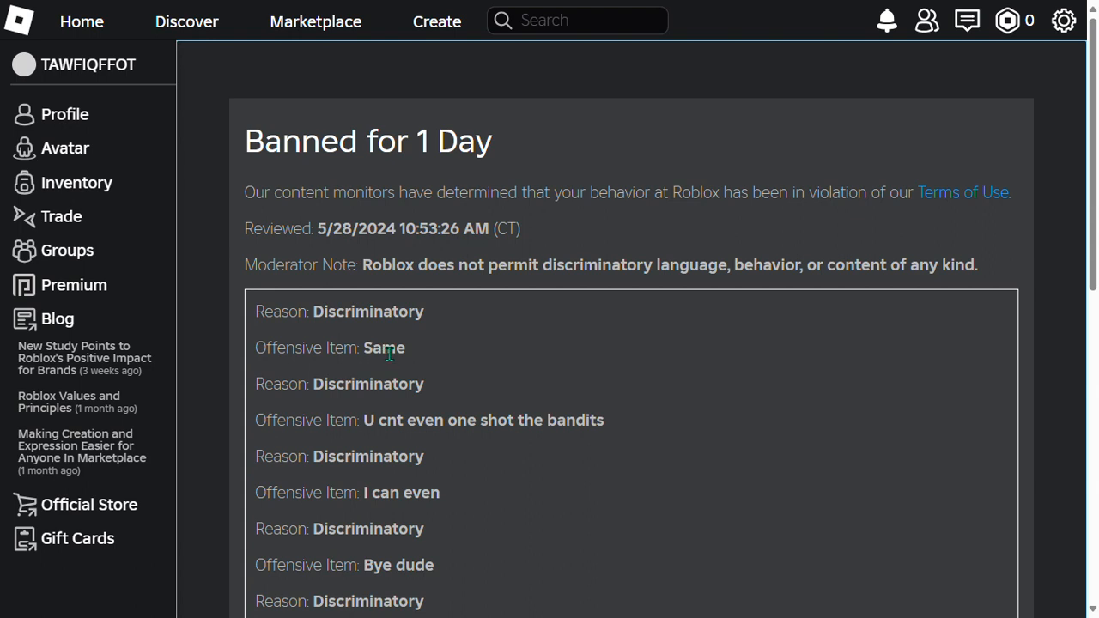
mouse_move(423, 312)
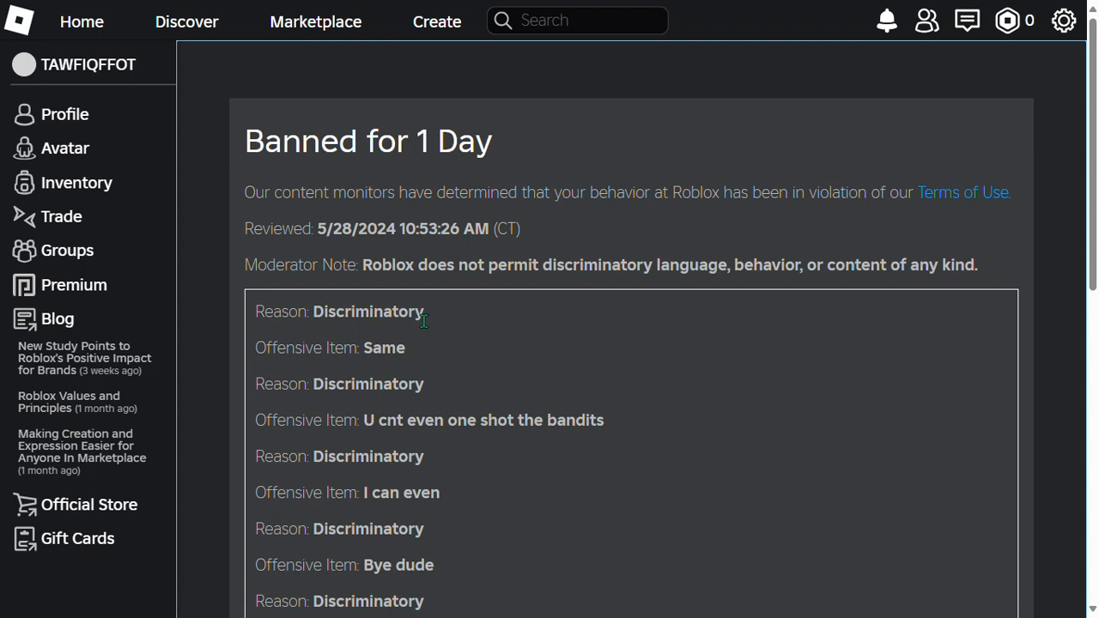
double_click(384, 348)
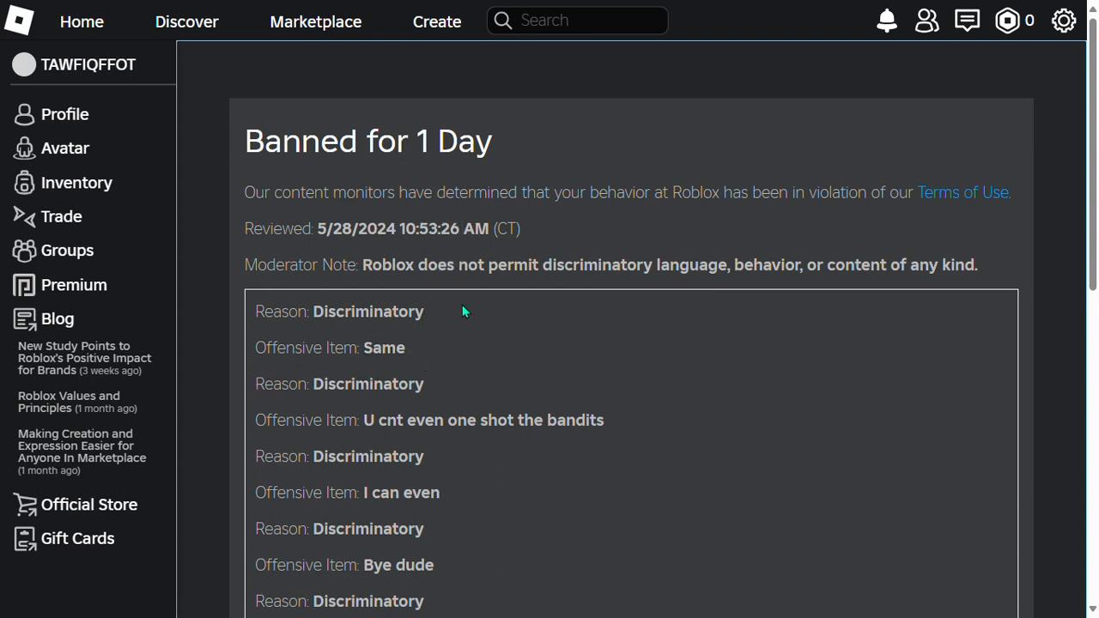
scroll(down, 3)
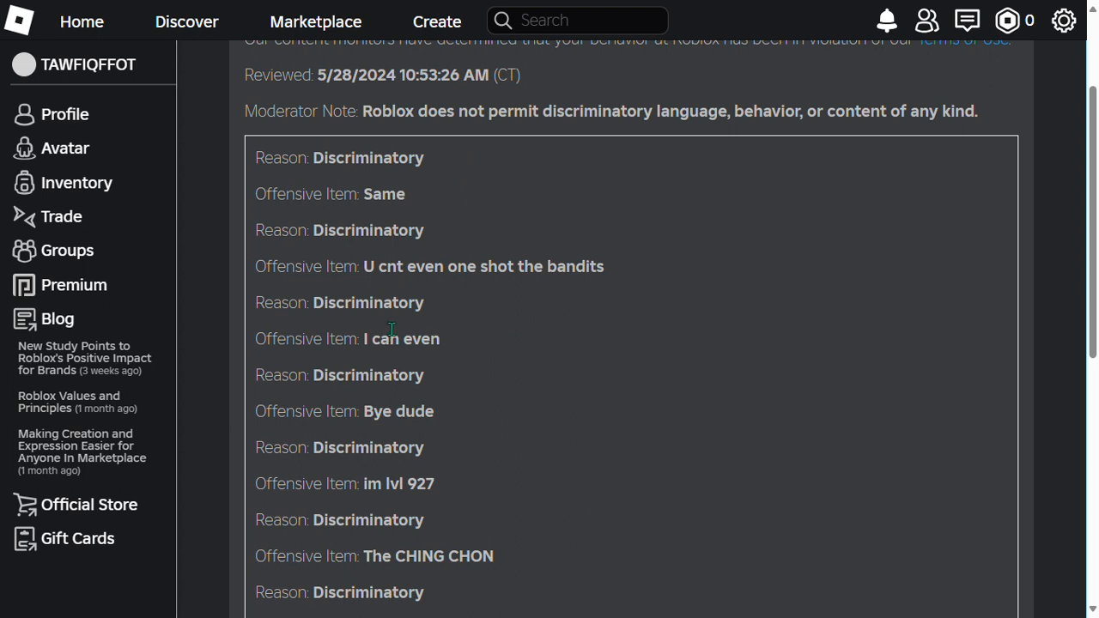
mouse_move(354, 423)
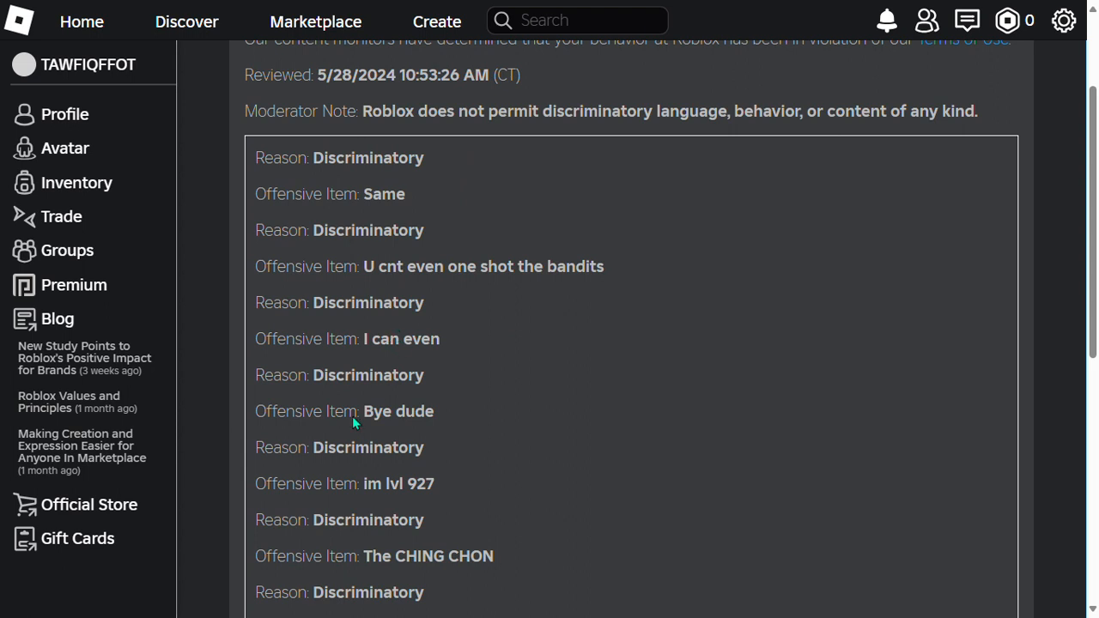
scroll(down, 3)
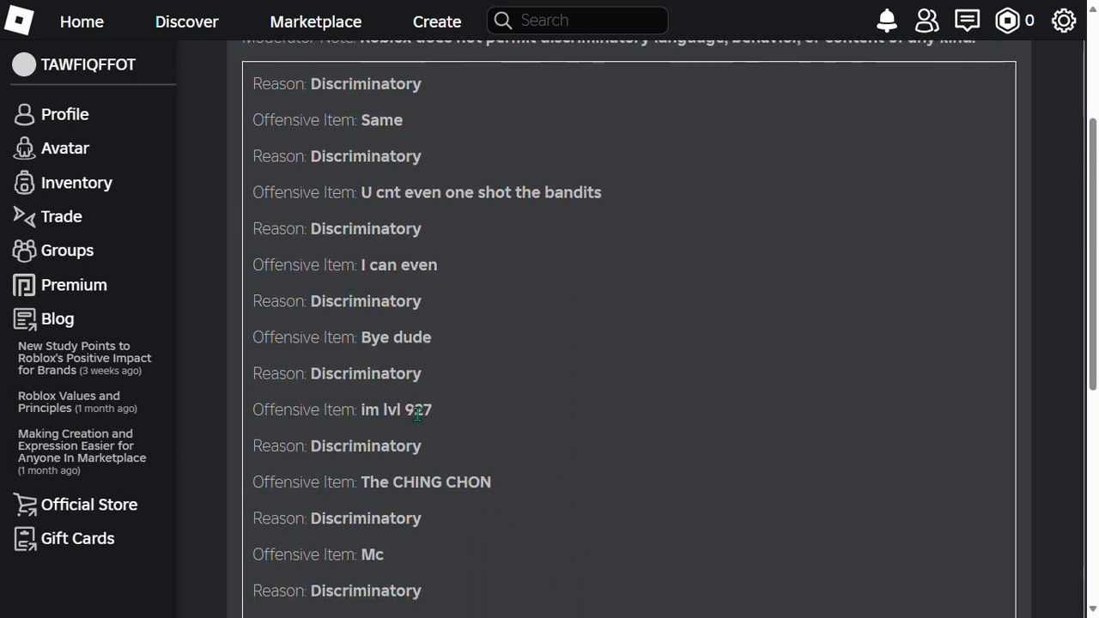
scroll(down, 3)
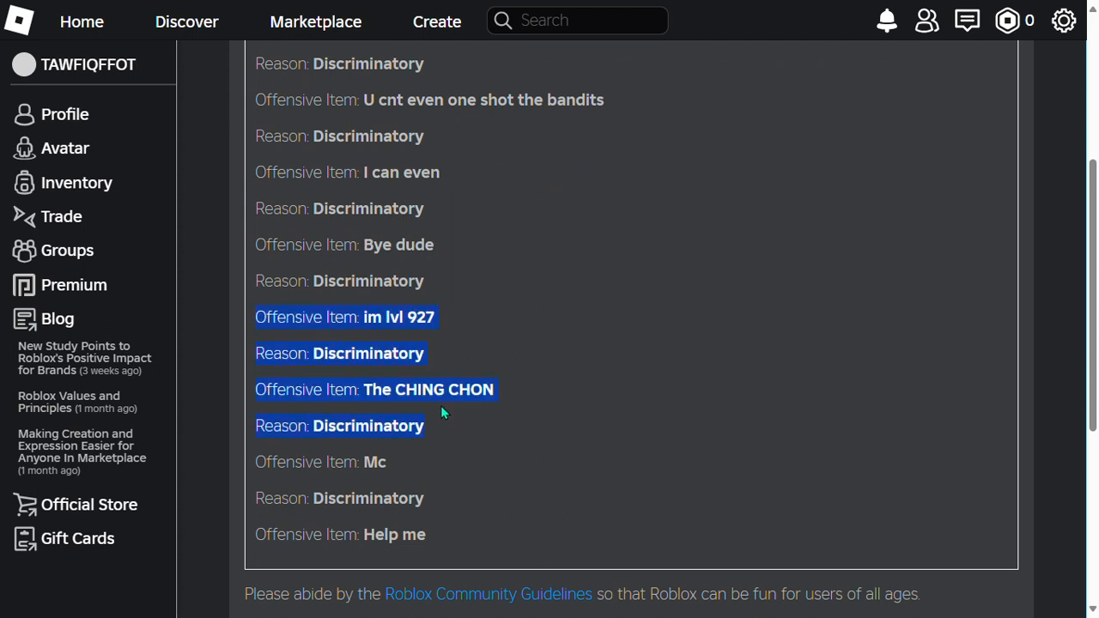
click(420, 389)
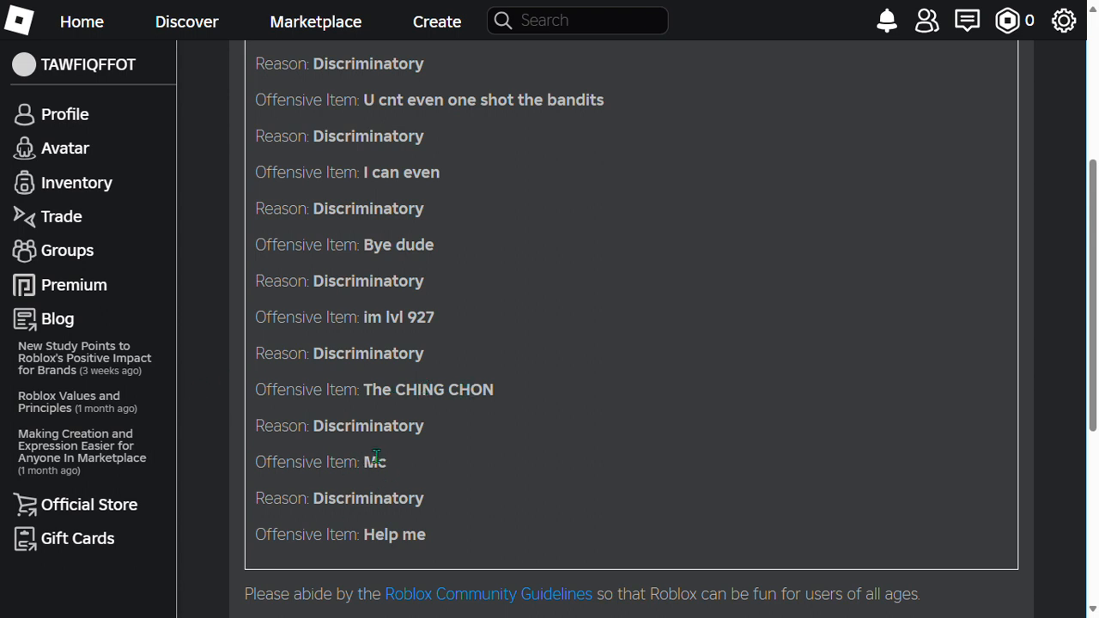
double_click(373, 462)
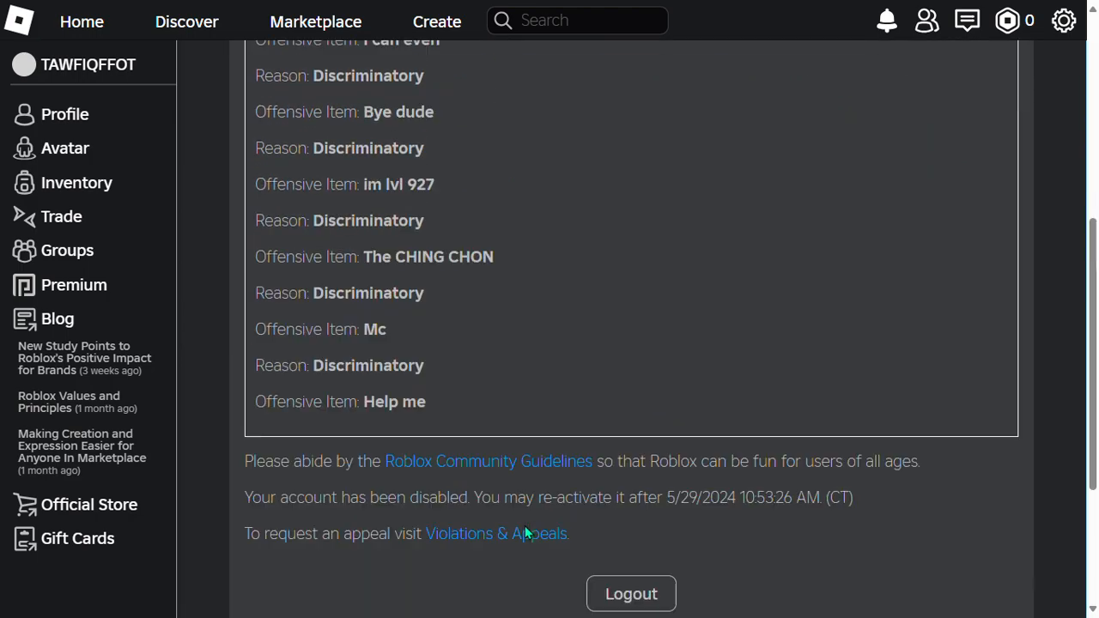
scroll(down, 3)
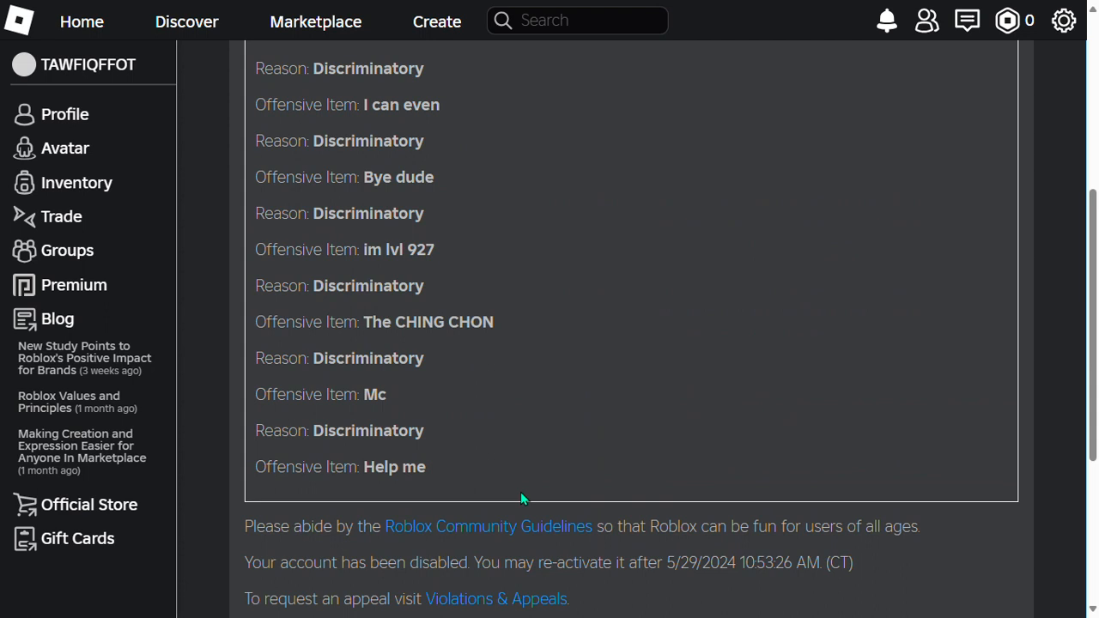
mouse_move(462, 379)
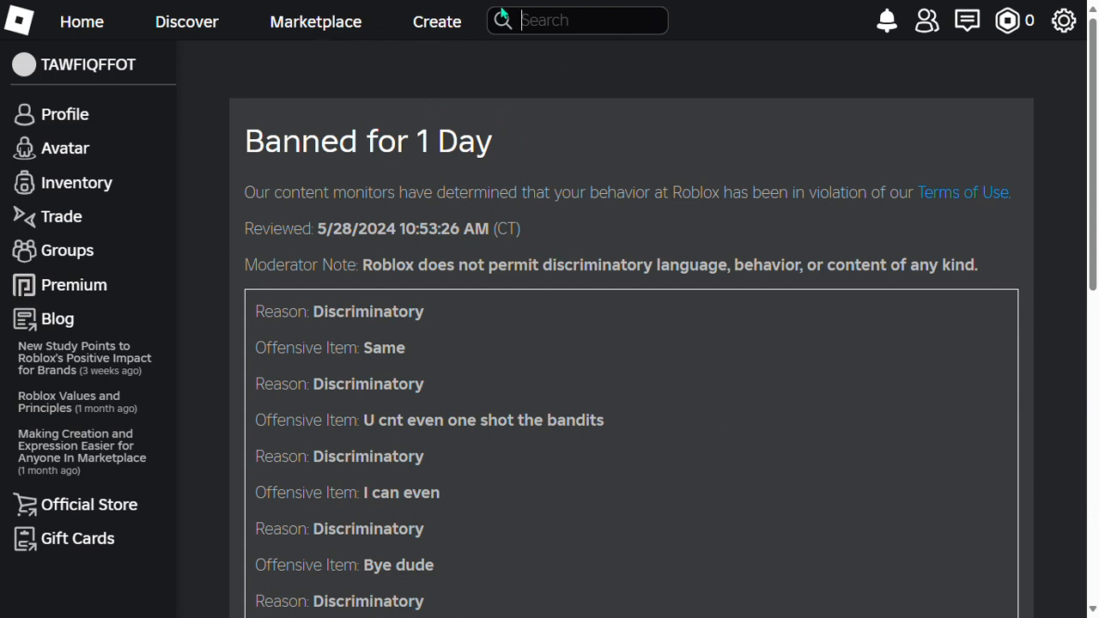
mouse_move(405, 364)
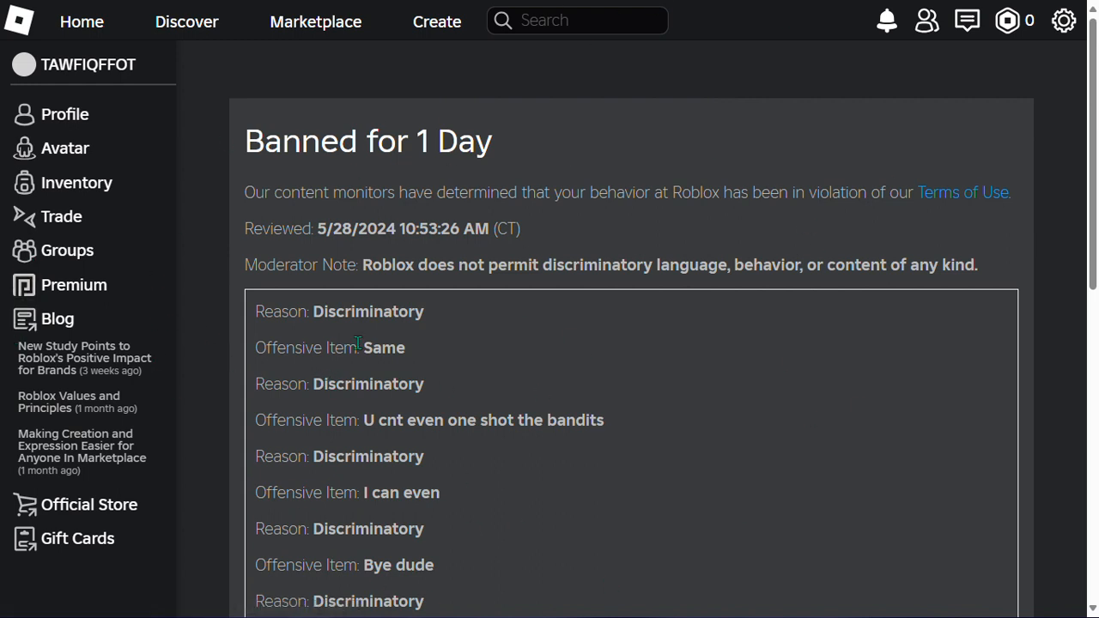
Select the flagged item text and the ban heading for rewriting.
double_click(368, 141)
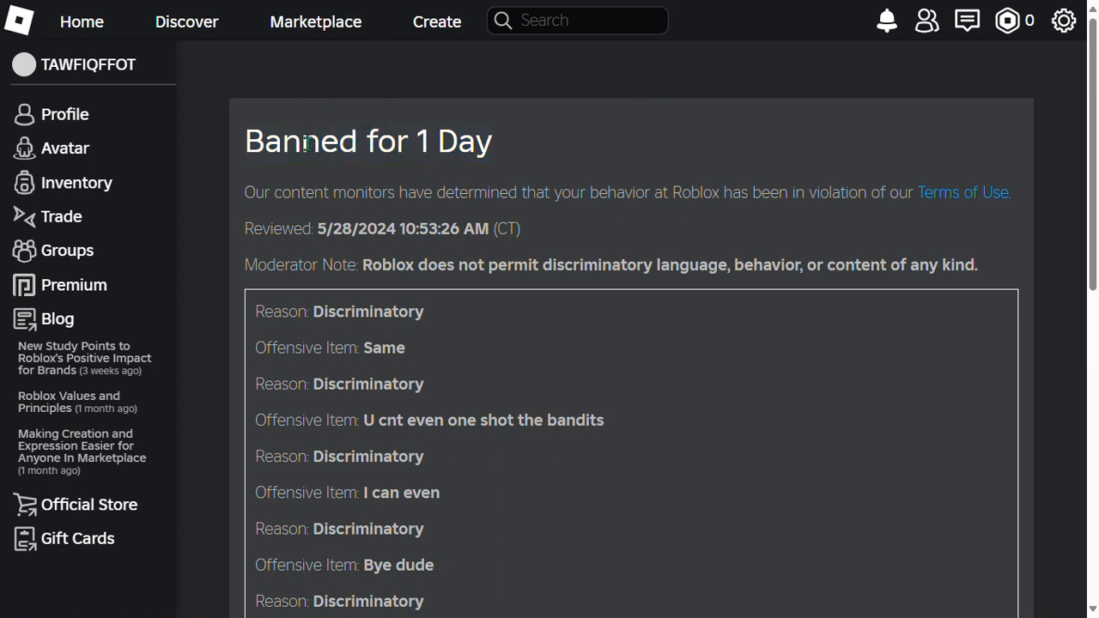
double_click(302, 141)
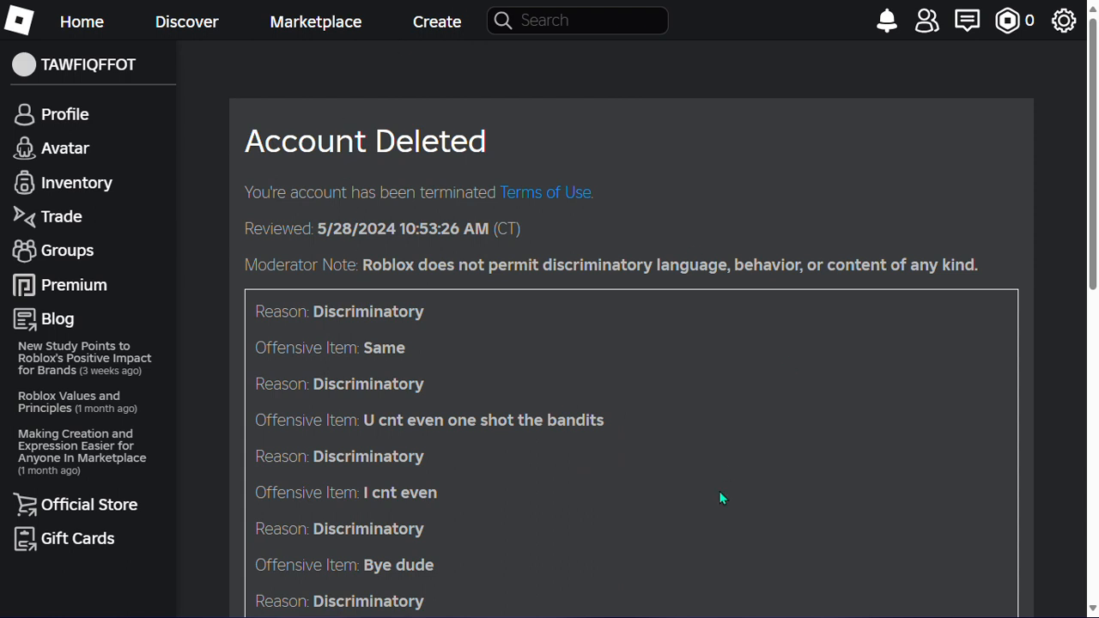
mouse_move(284, 170)
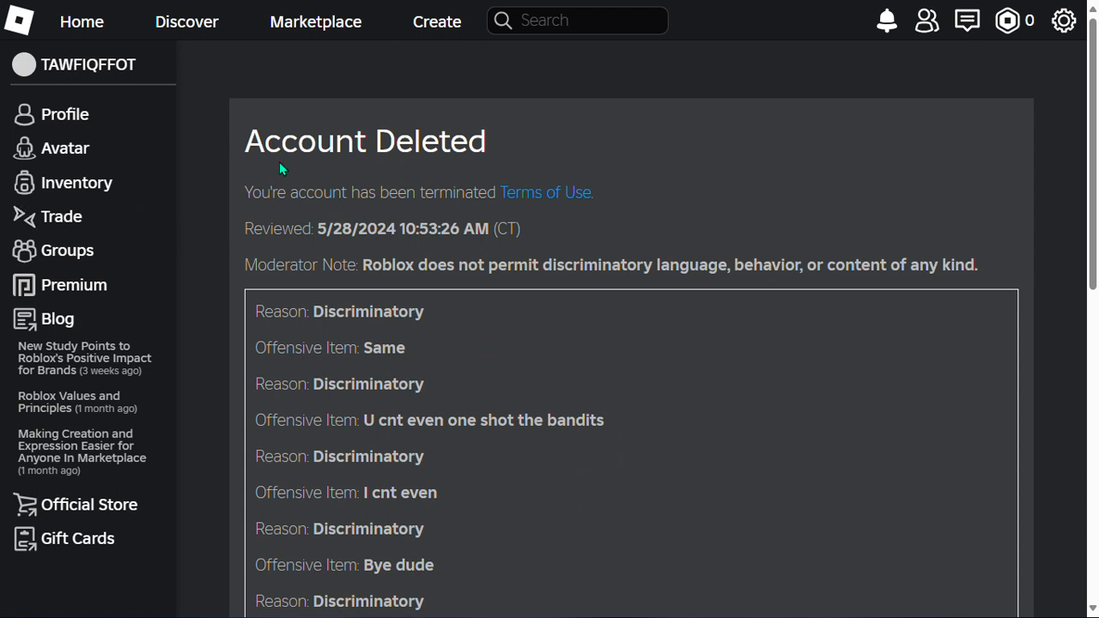
mouse_move(608, 12)
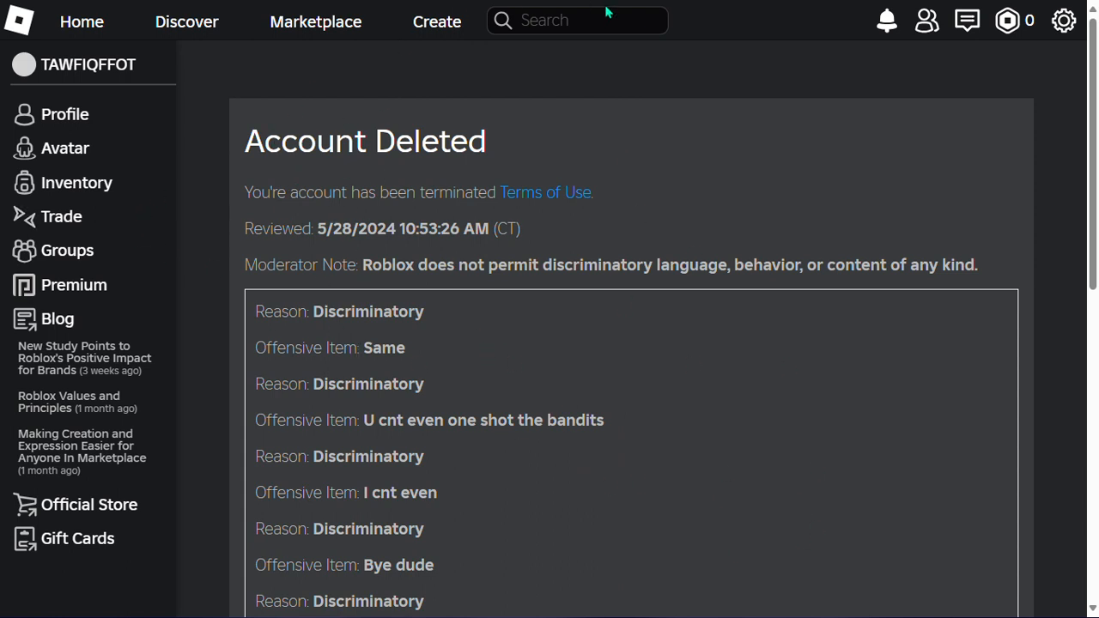
mouse_move(468, 34)
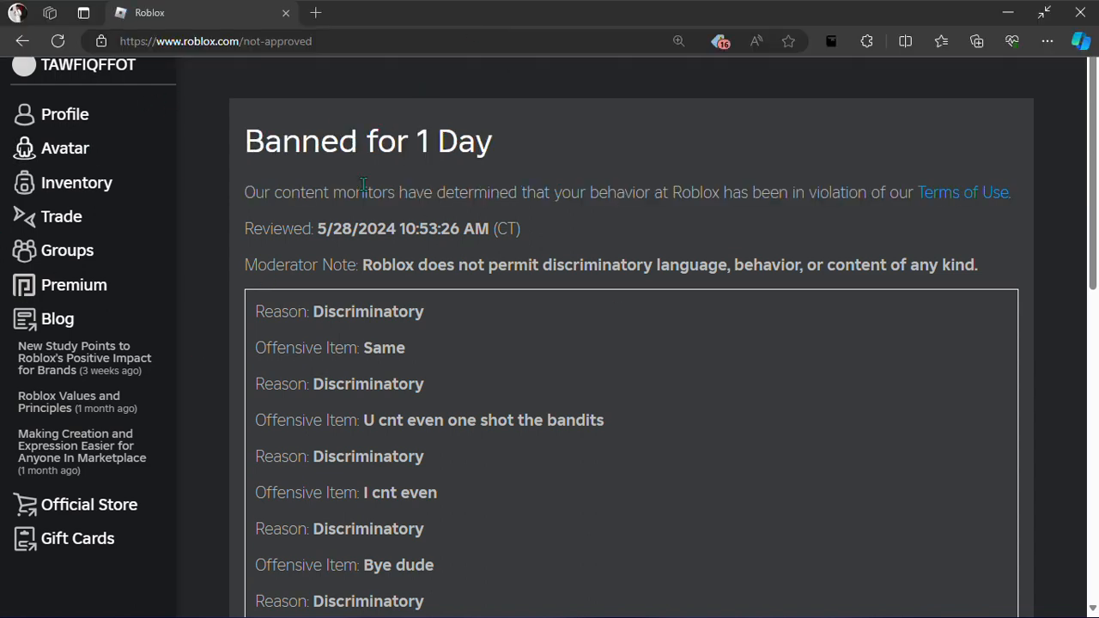
Scroll down the reloaded notice to review its original heading and intro.
scroll(down, 3)
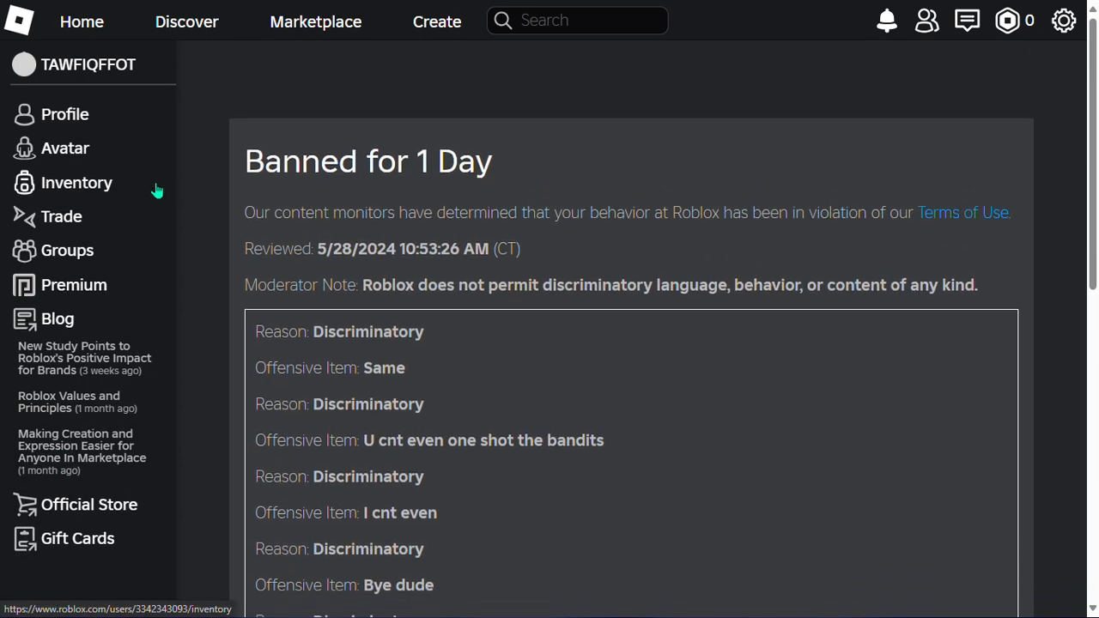
scroll(down, 3)
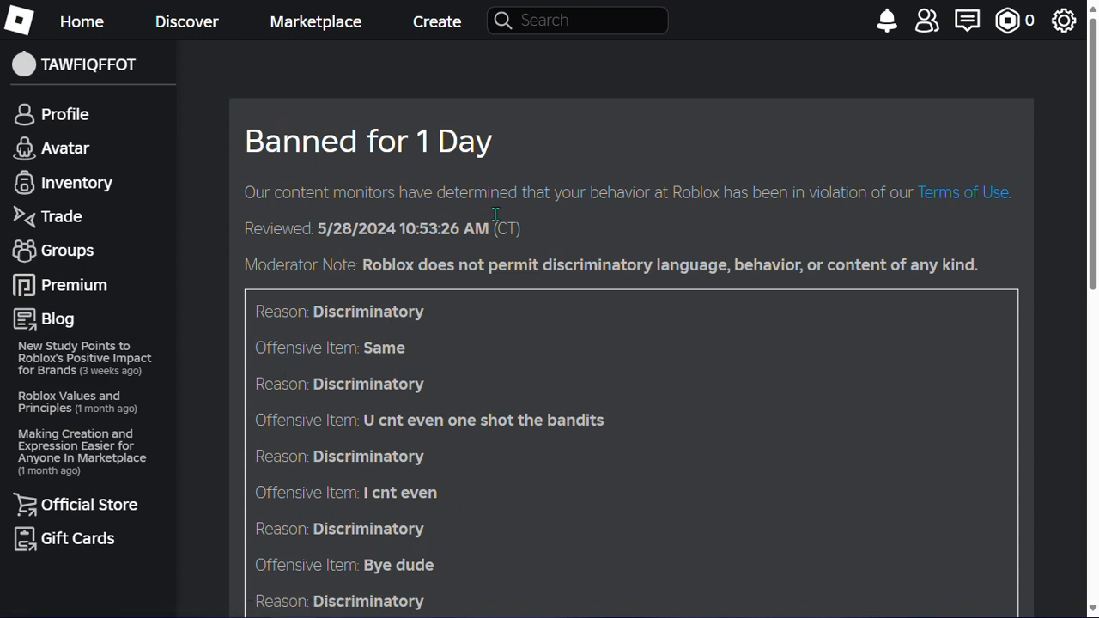
mouse_move(494, 71)
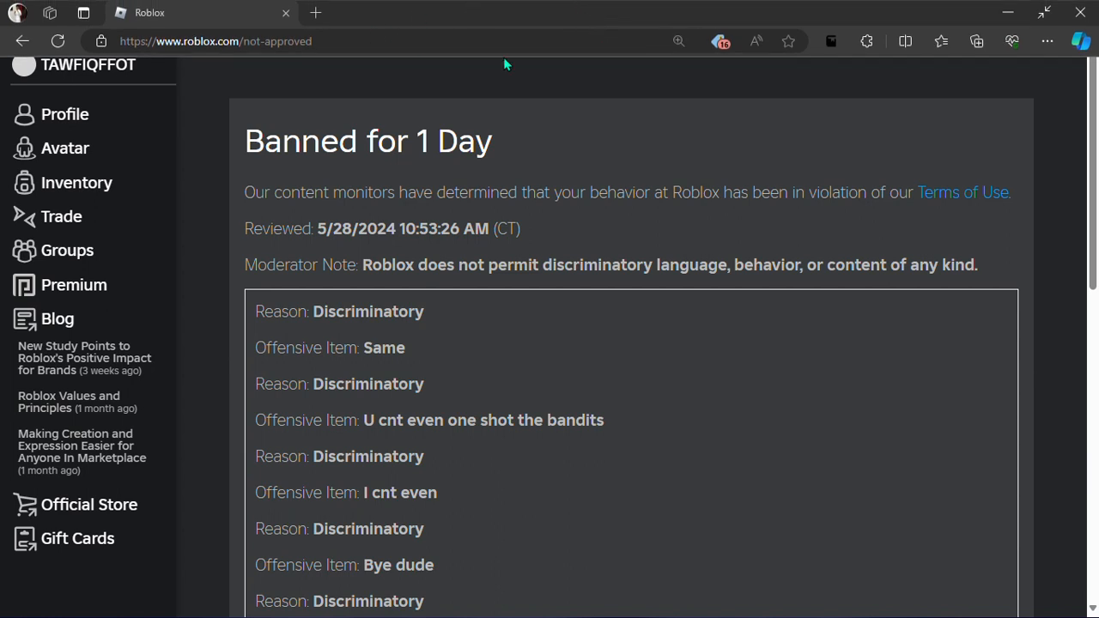
mouse_move(597, 88)
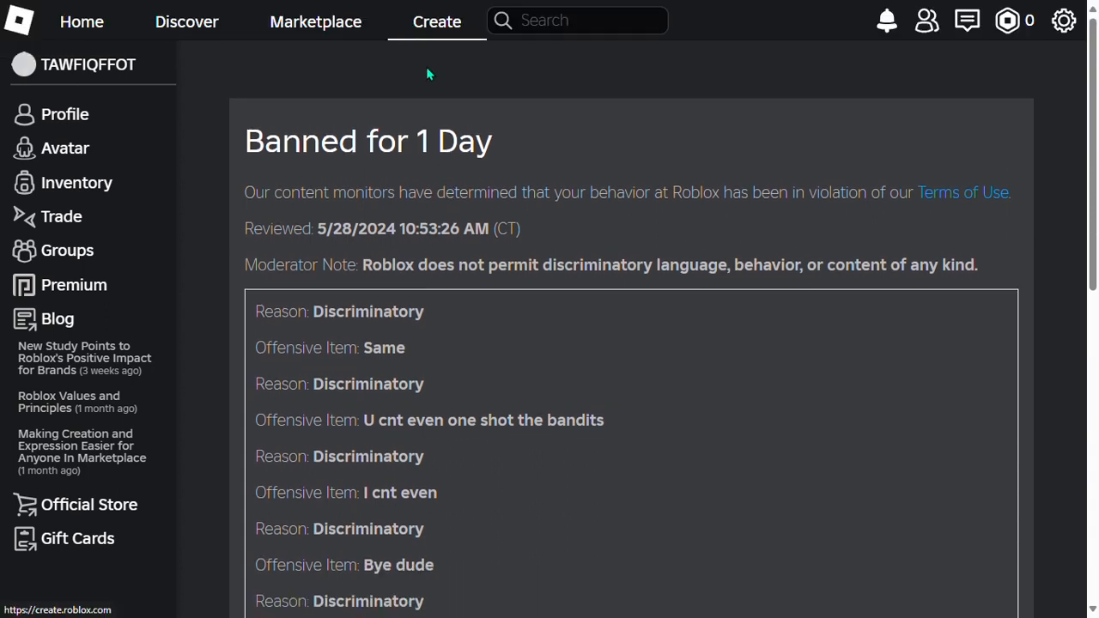
click(577, 20)
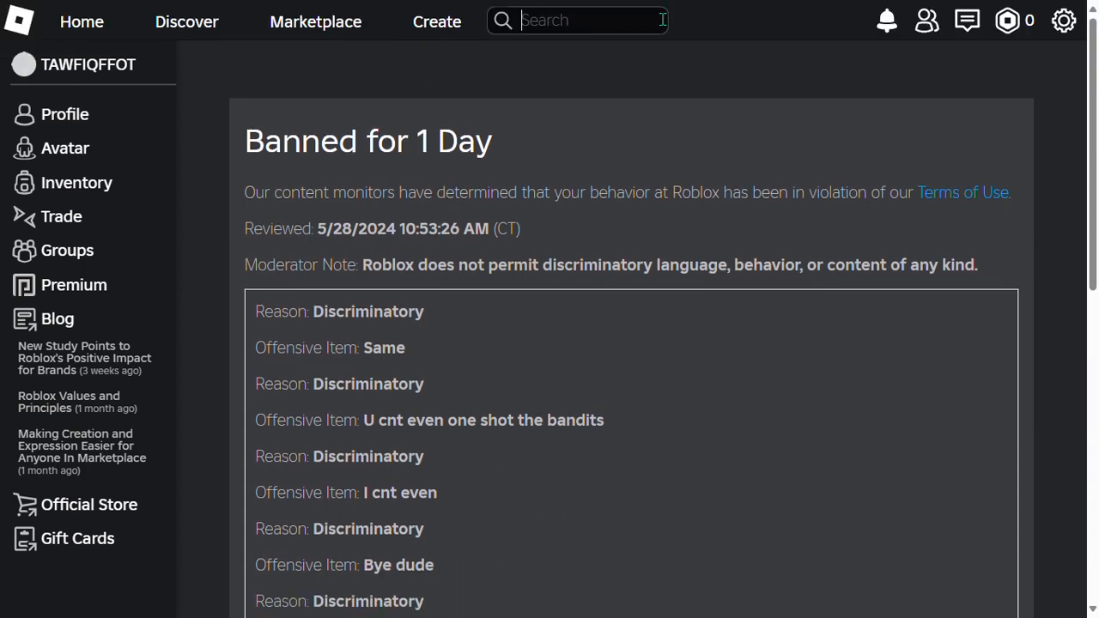
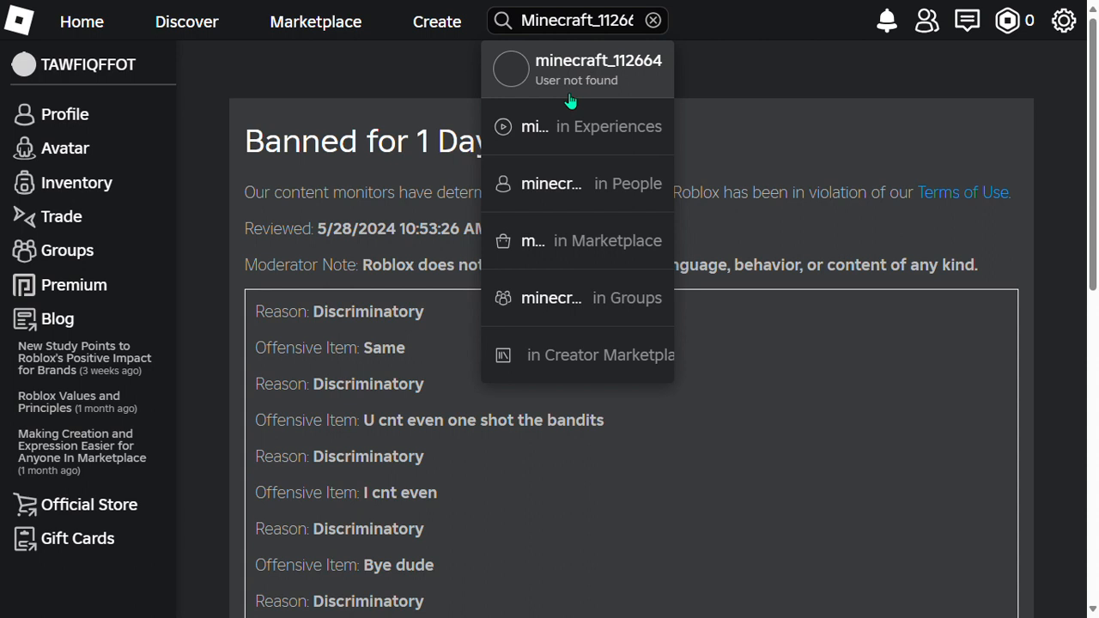
mouse_move(593, 183)
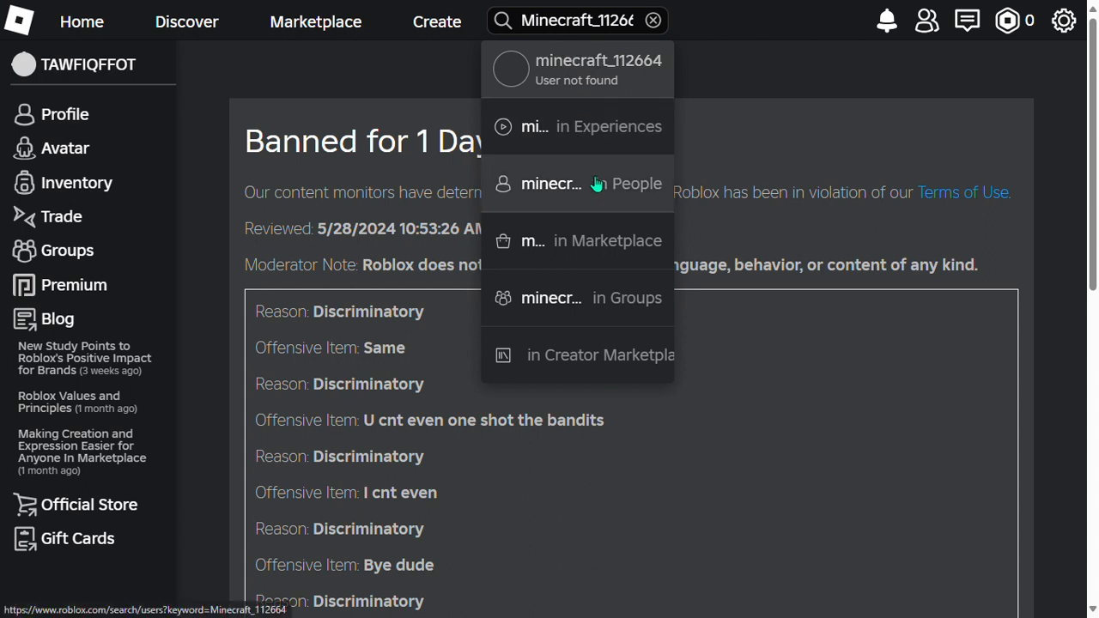
click(654, 20)
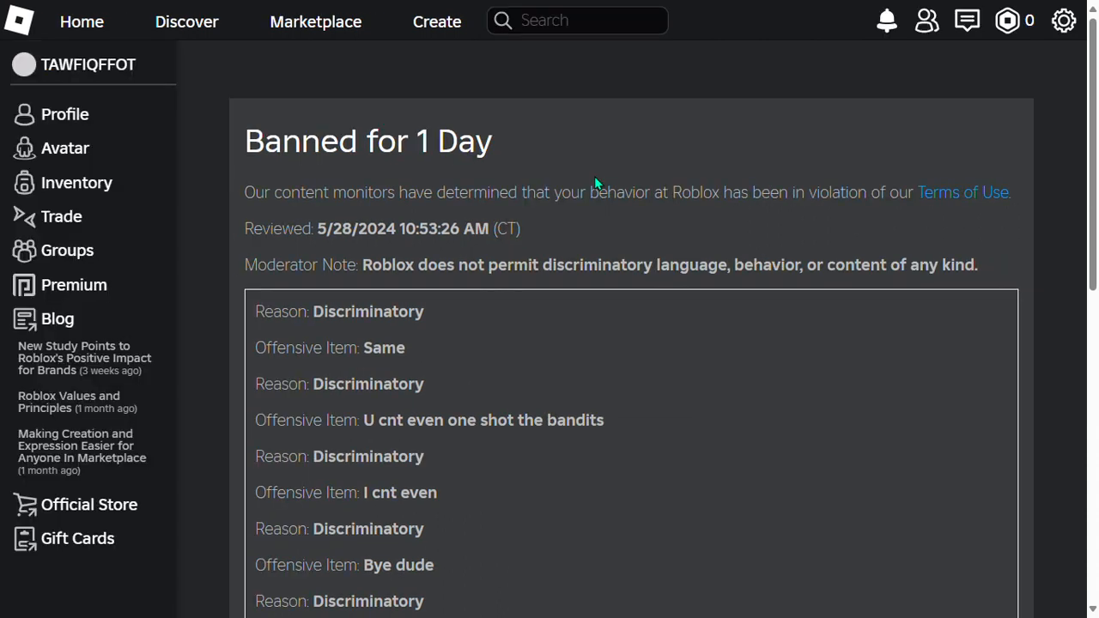
mouse_move(771, 446)
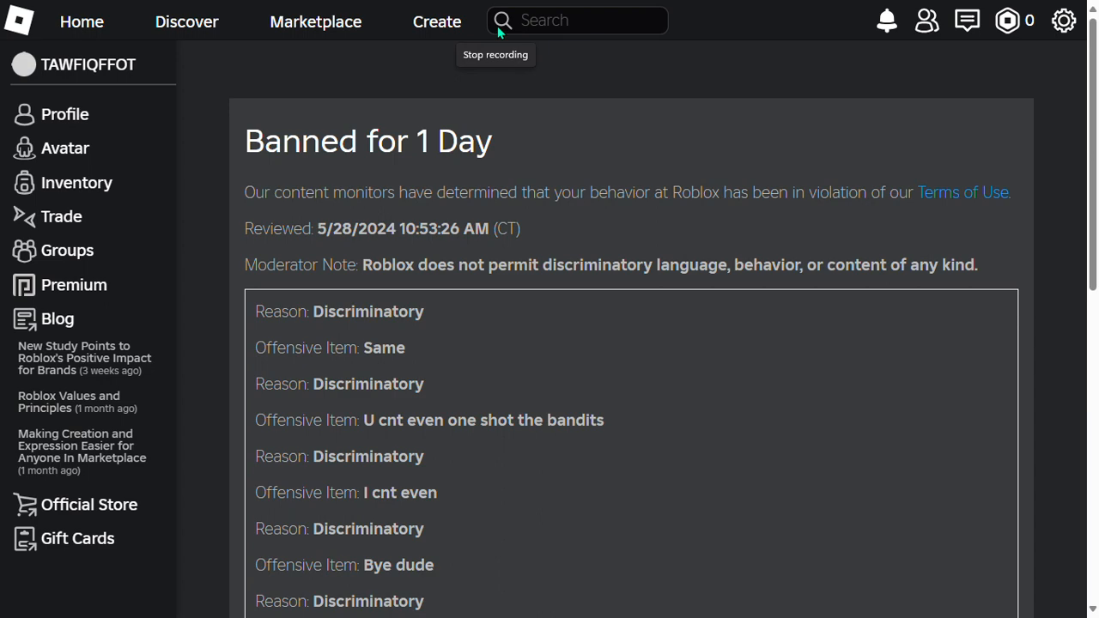
mouse_move(195, 456)
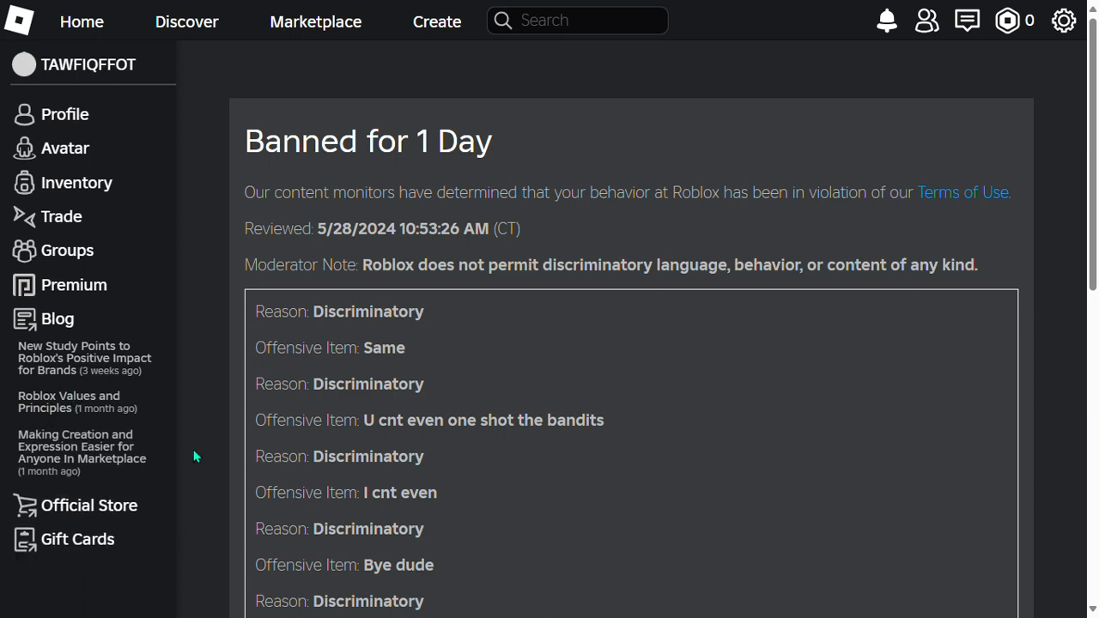
scroll(down, 3)
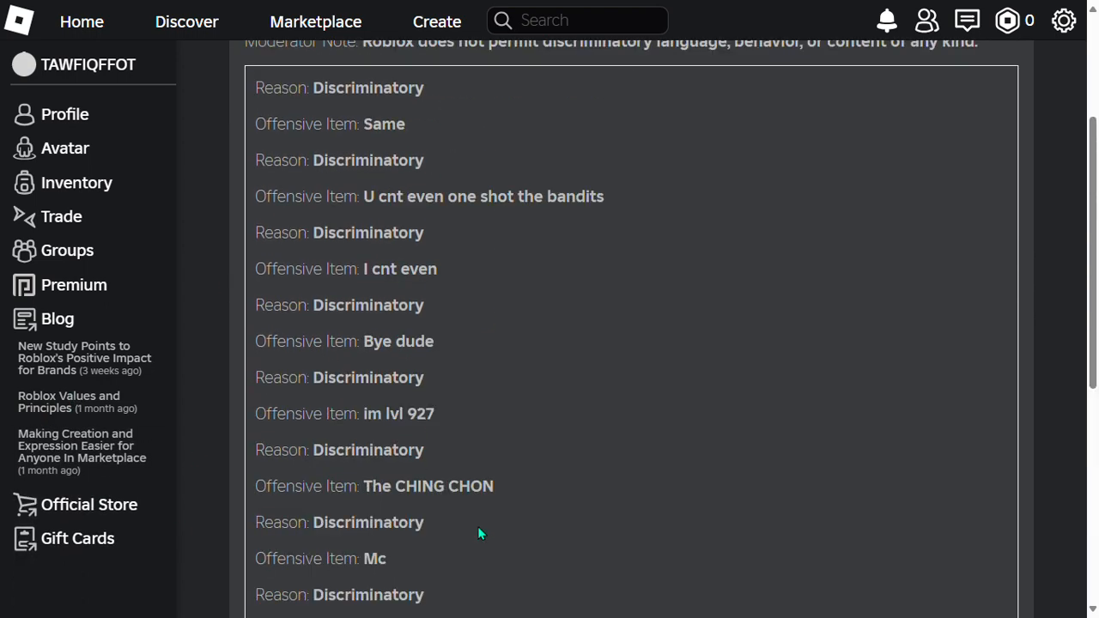
scroll(down, 3)
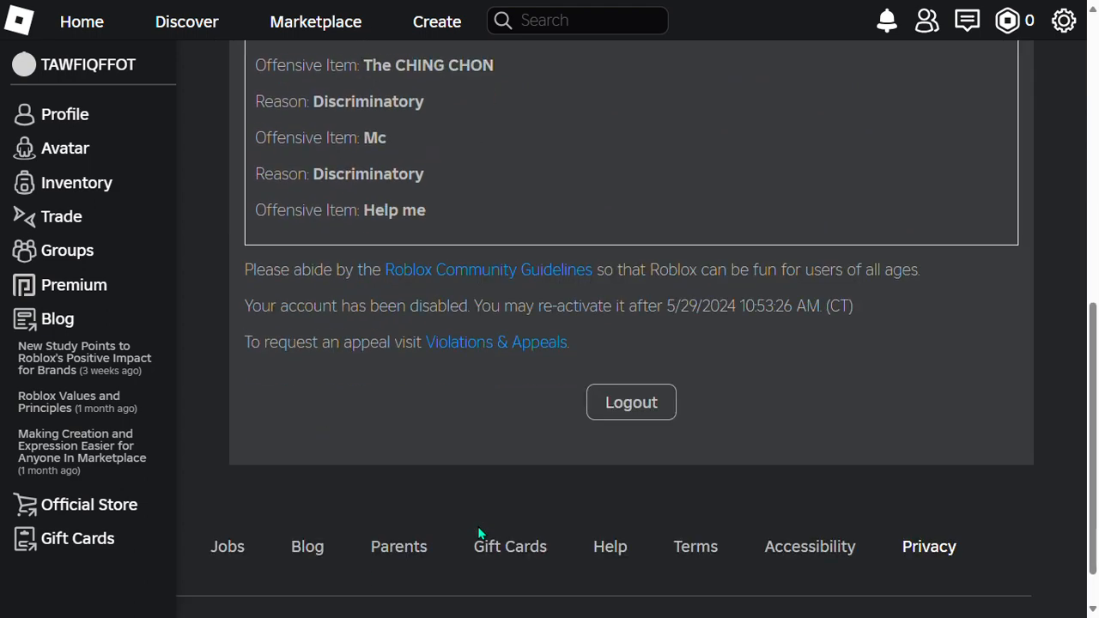
scroll(up, 3)
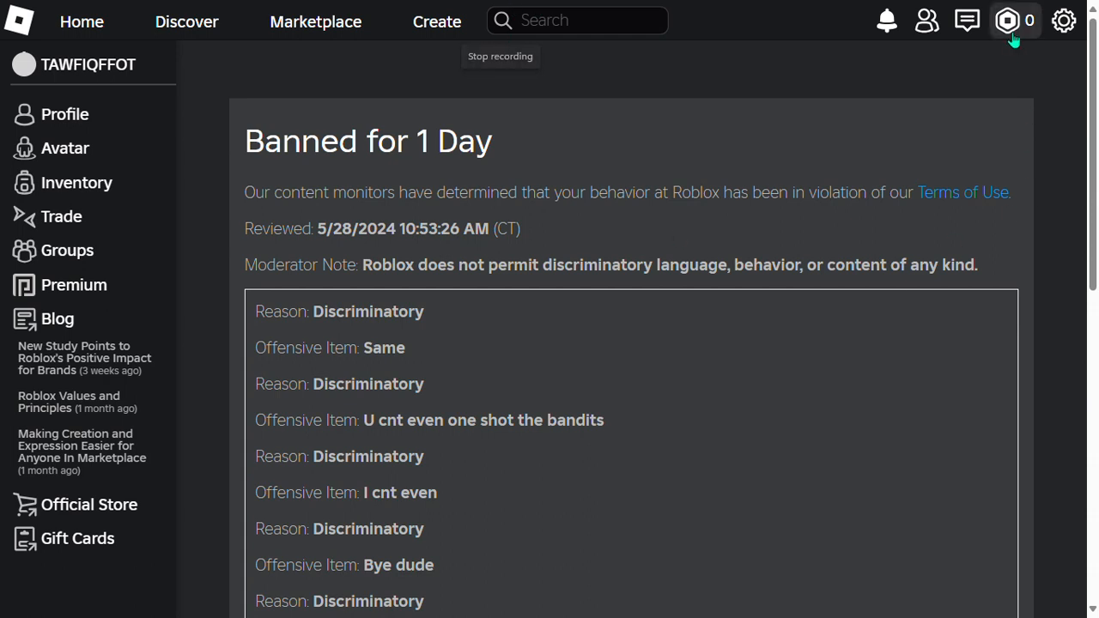
click(1015, 19)
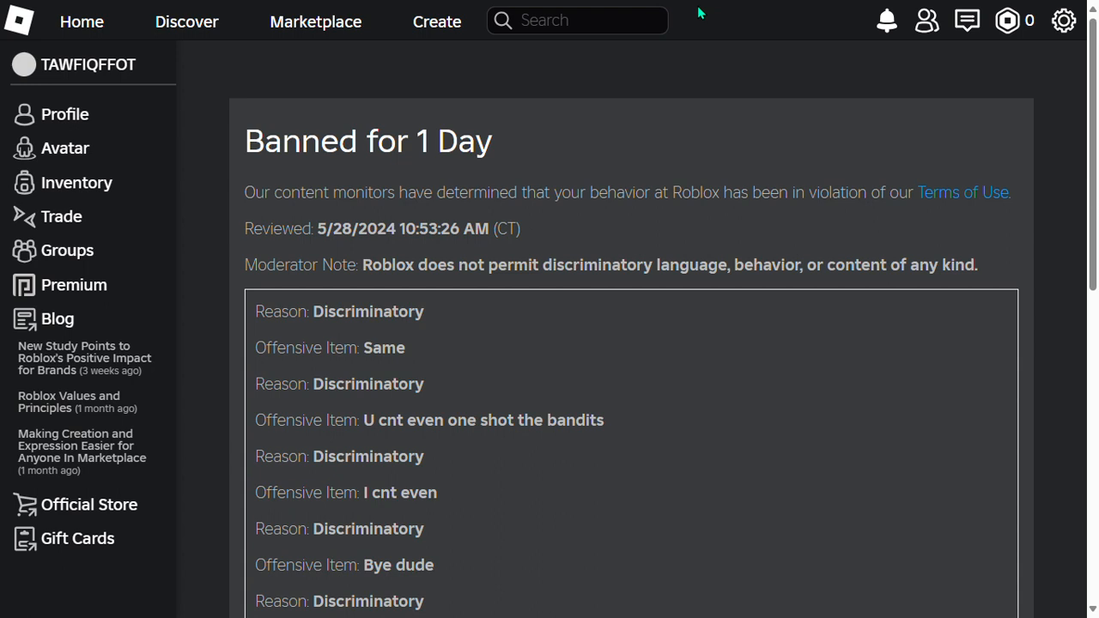
mouse_move(494, 41)
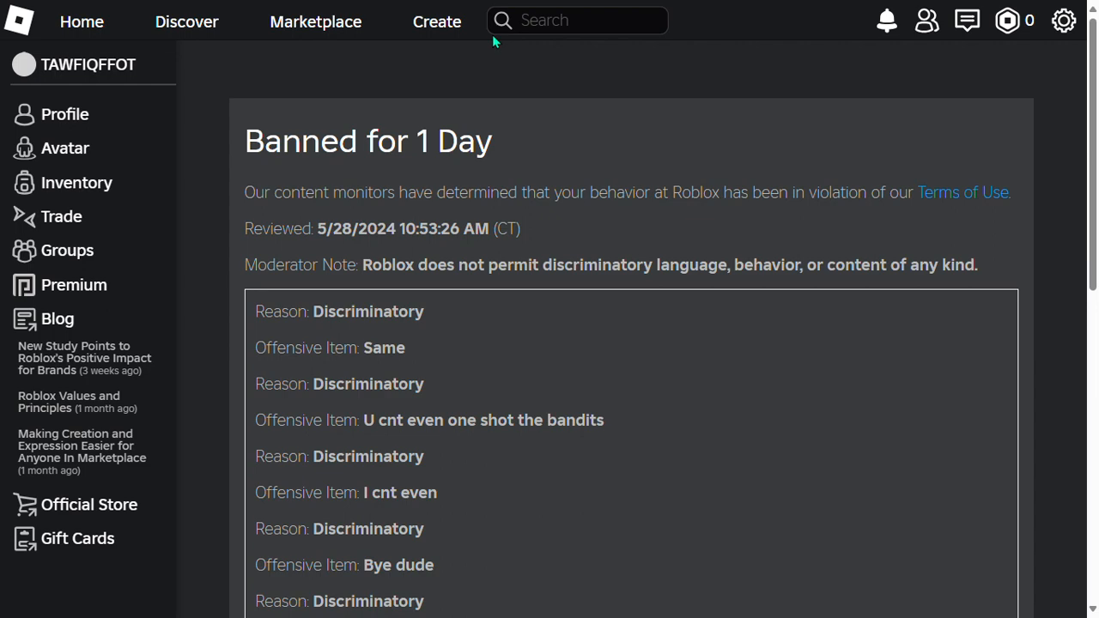